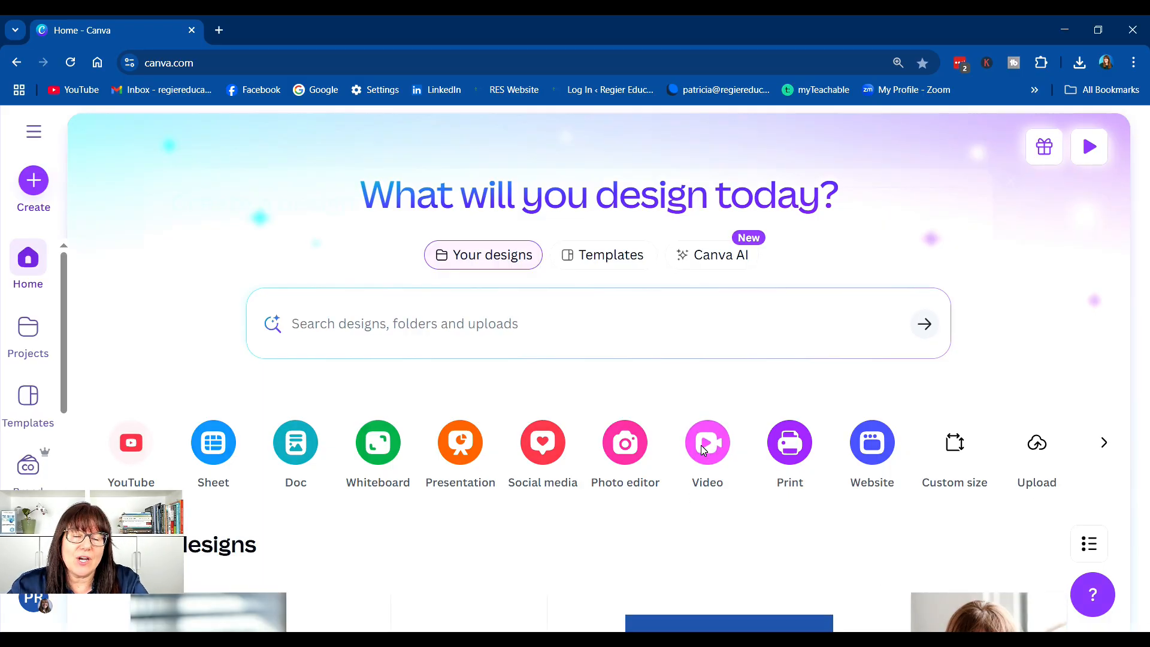
- Create a new blank Mobile Video design from the Canva home page
left_click(707, 442)
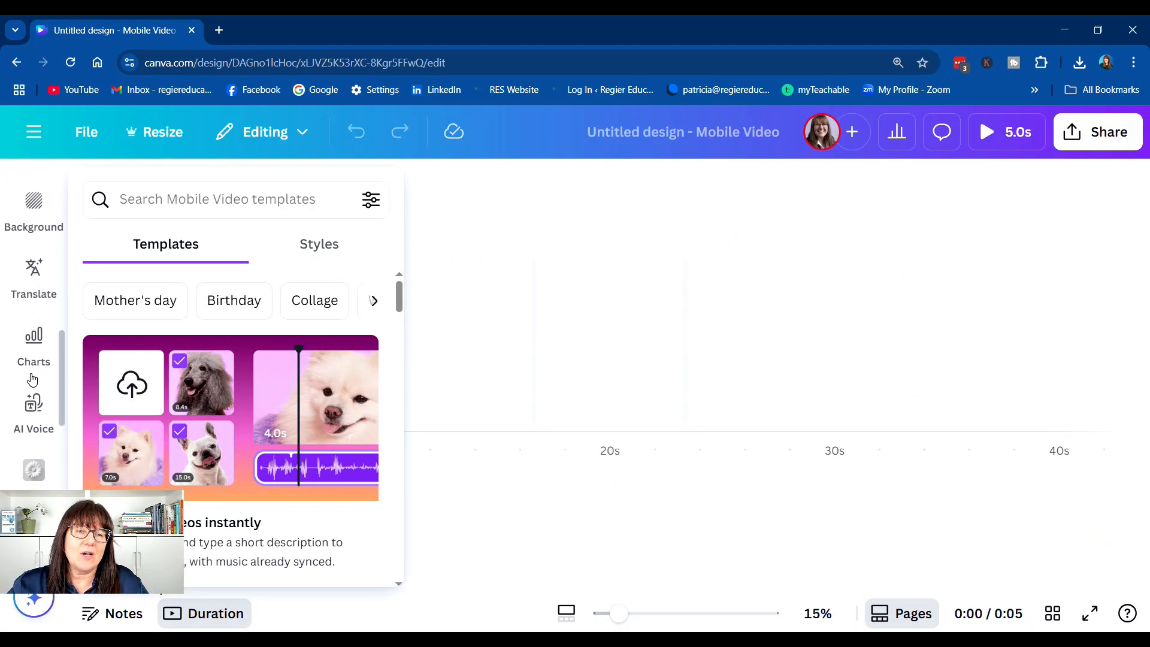
scroll("down", 3)
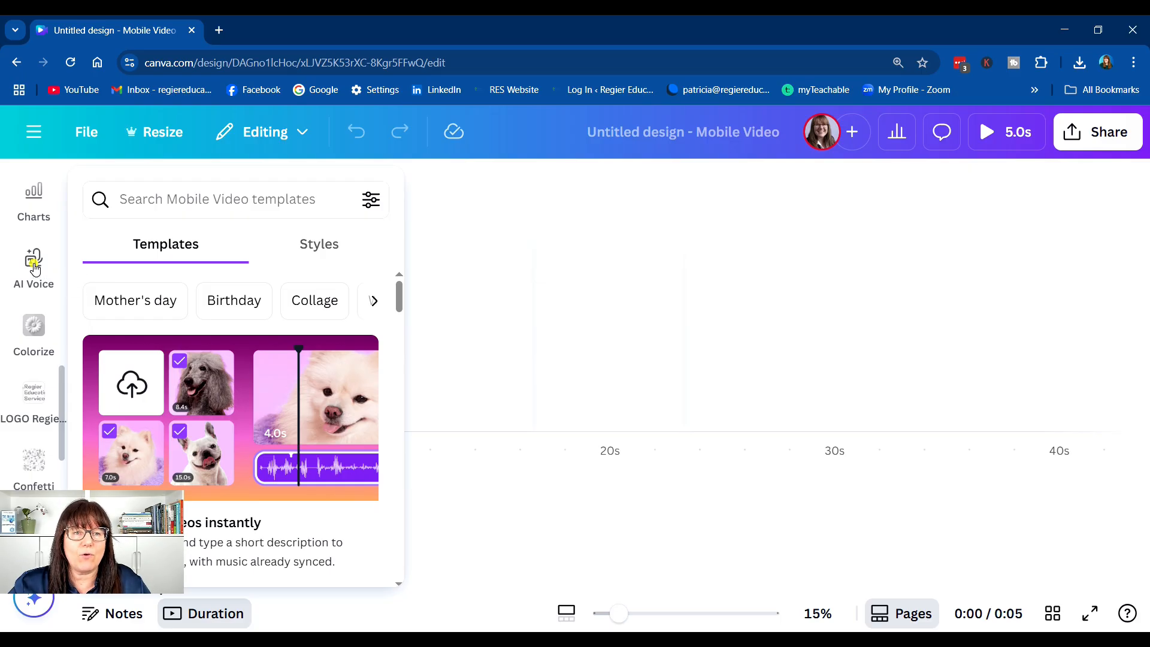
- Open AI Voice and switch the voice language to English (United Kingdom)
left_click(34, 264)
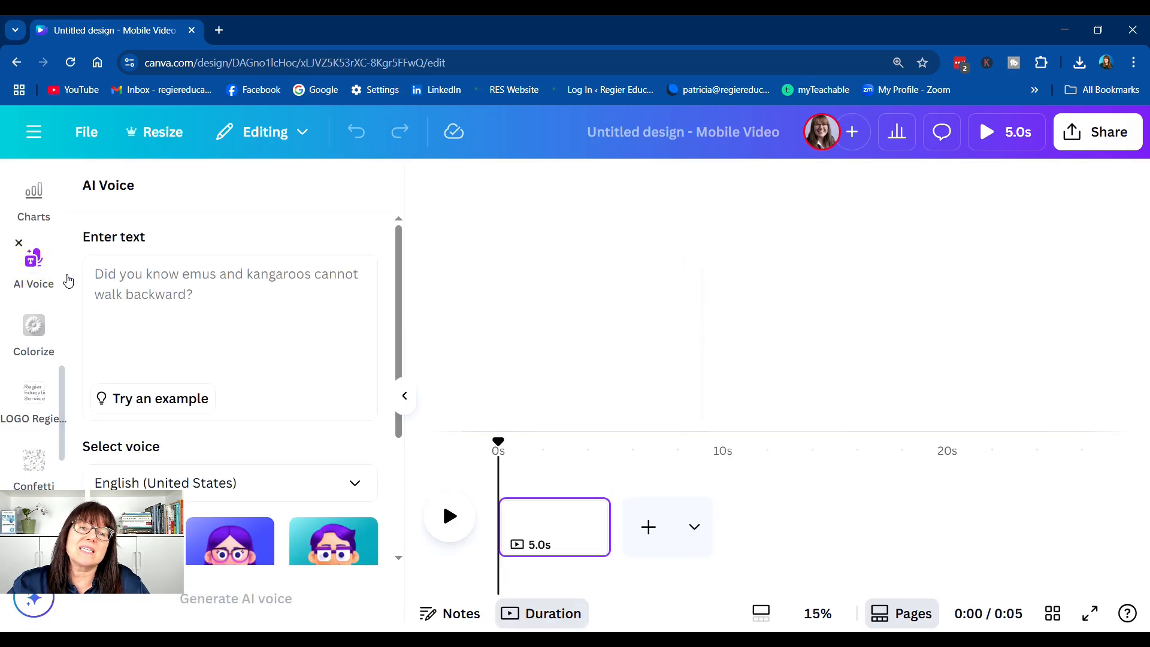
left_click(146, 280)
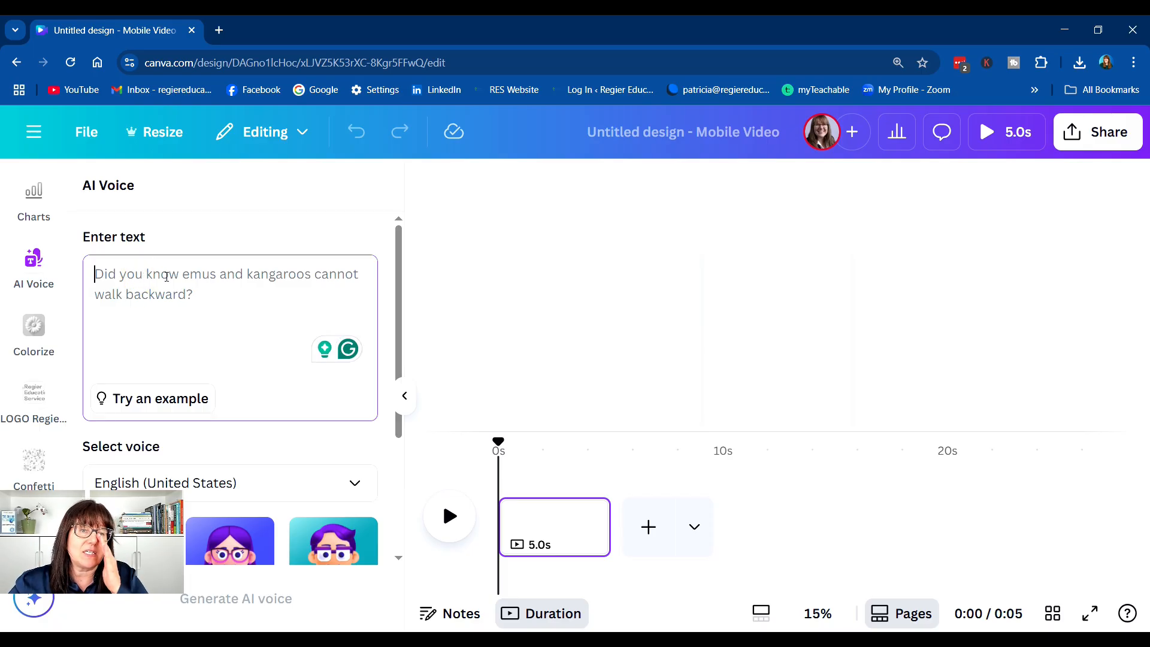
scroll("down", 3)
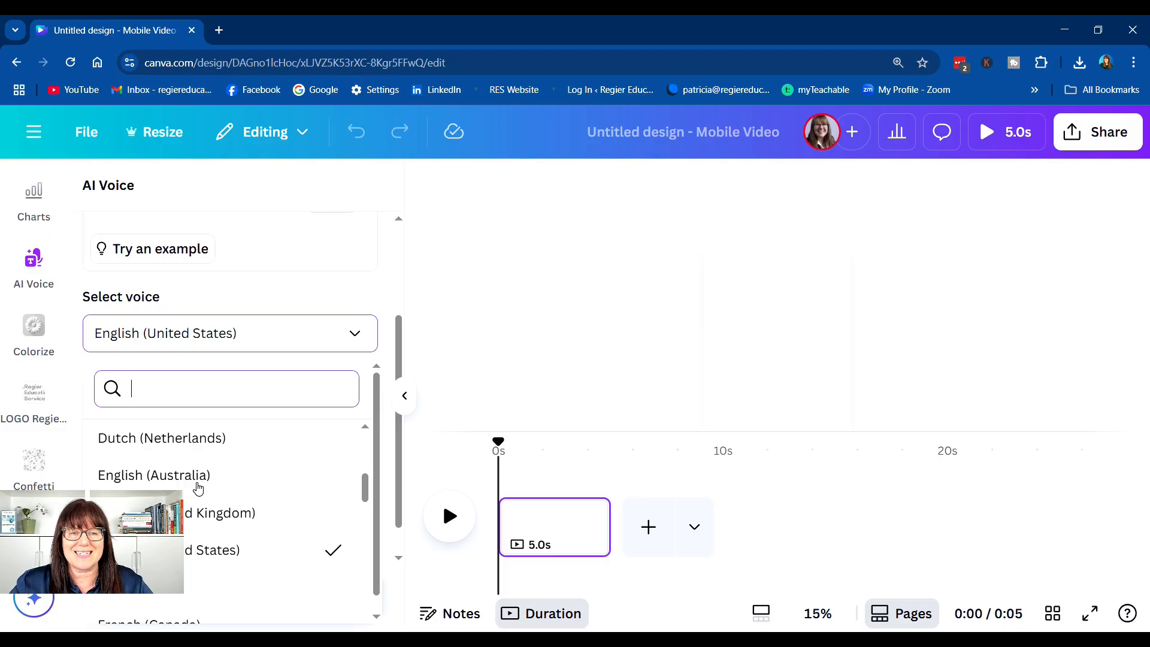
left_click(210, 512)
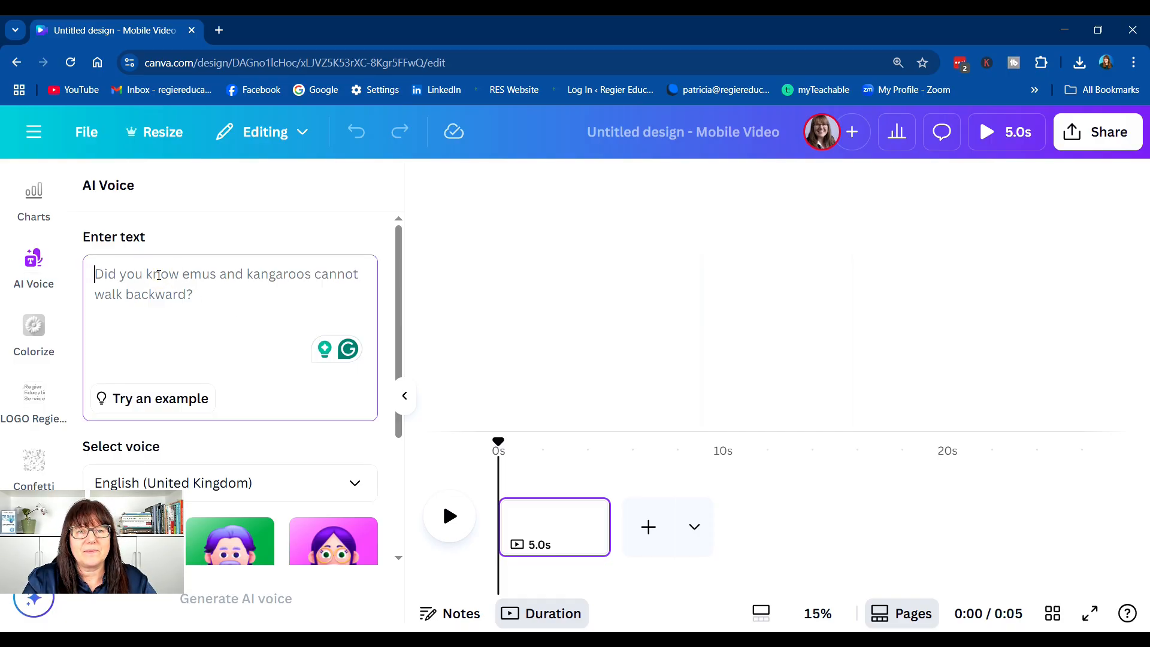
- Enter the narration 'Let's look at the AI text to talk option here in Canva.'
type("Let's look at")
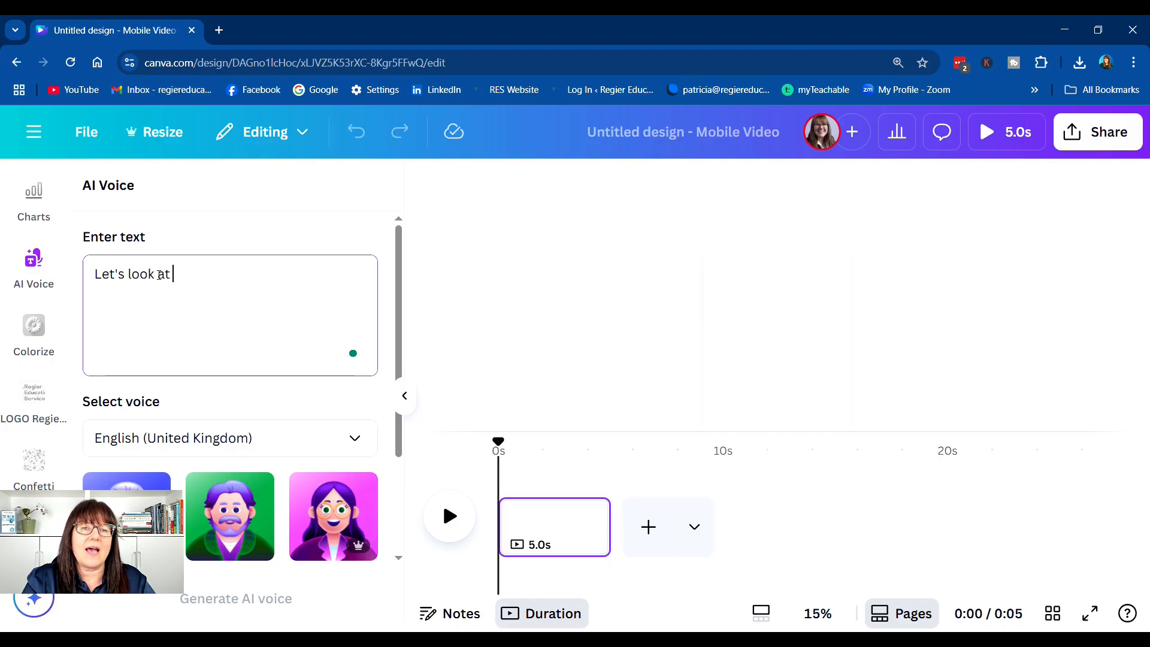
type("the AI t")
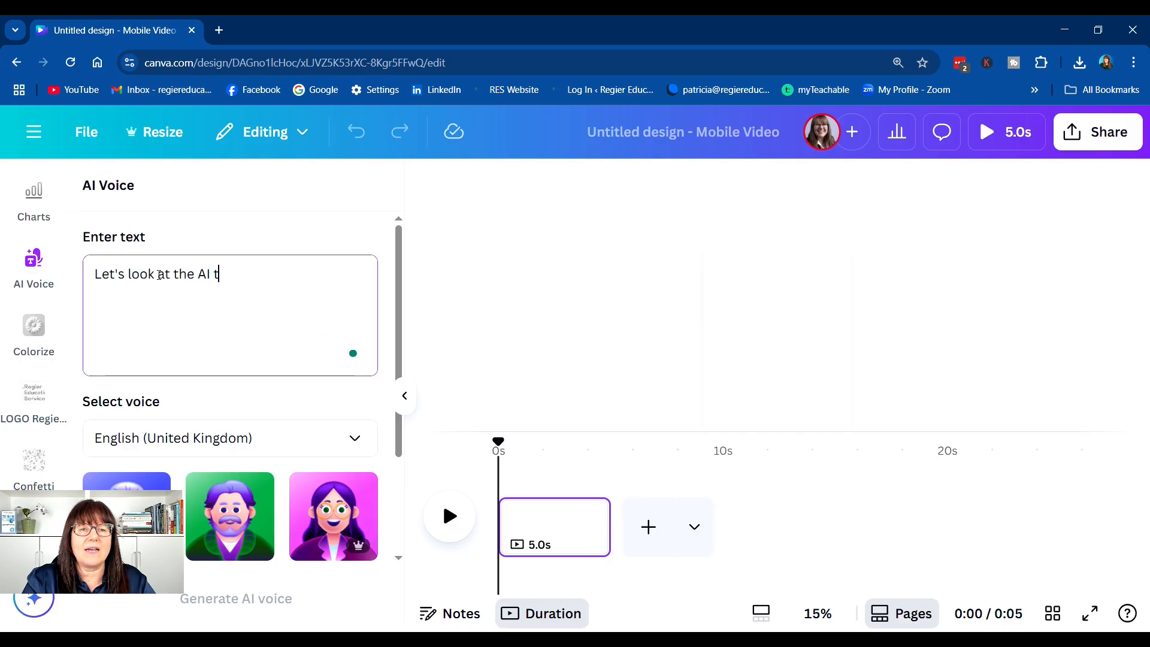
type("ext to talk")
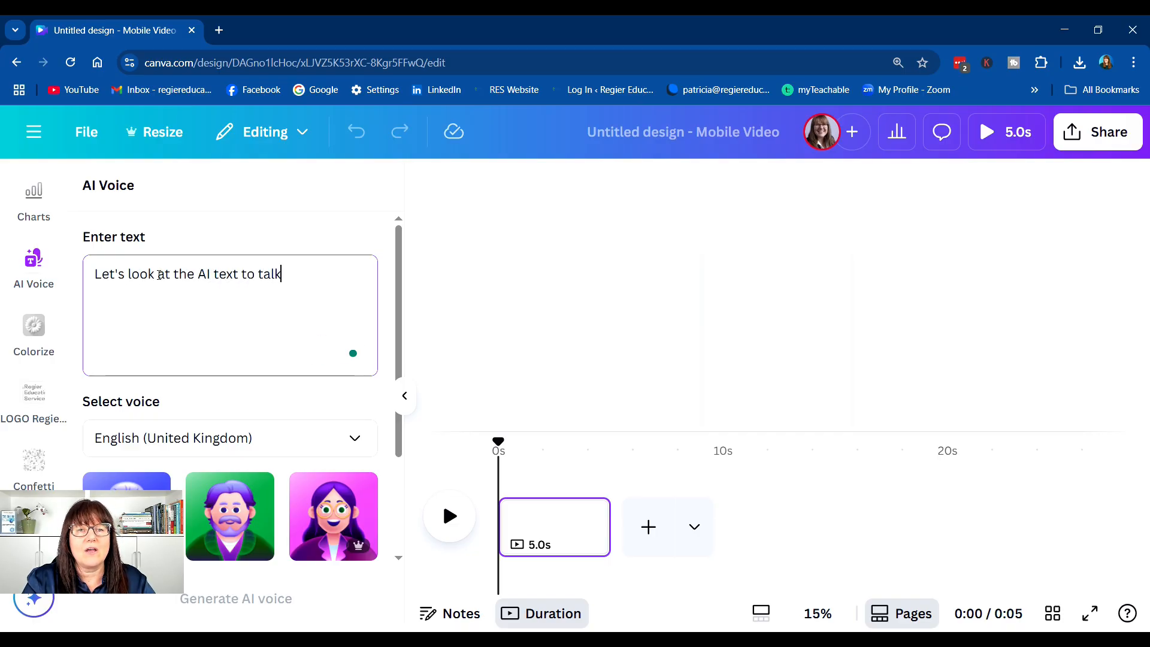
type("option")
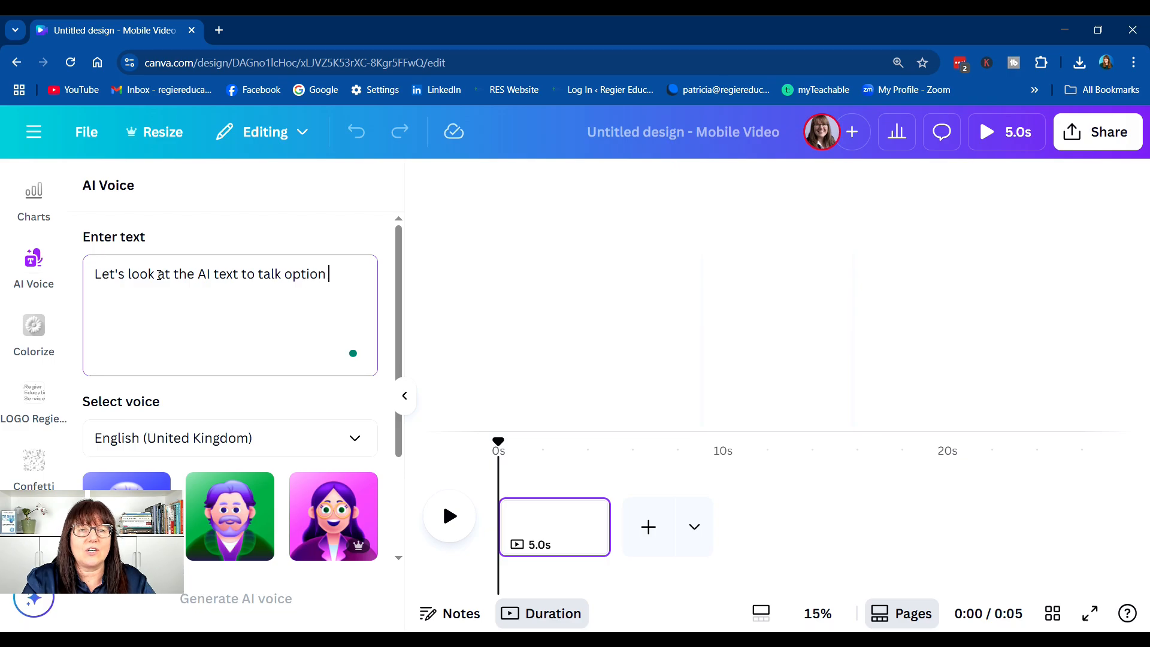
type("here in Canva.")
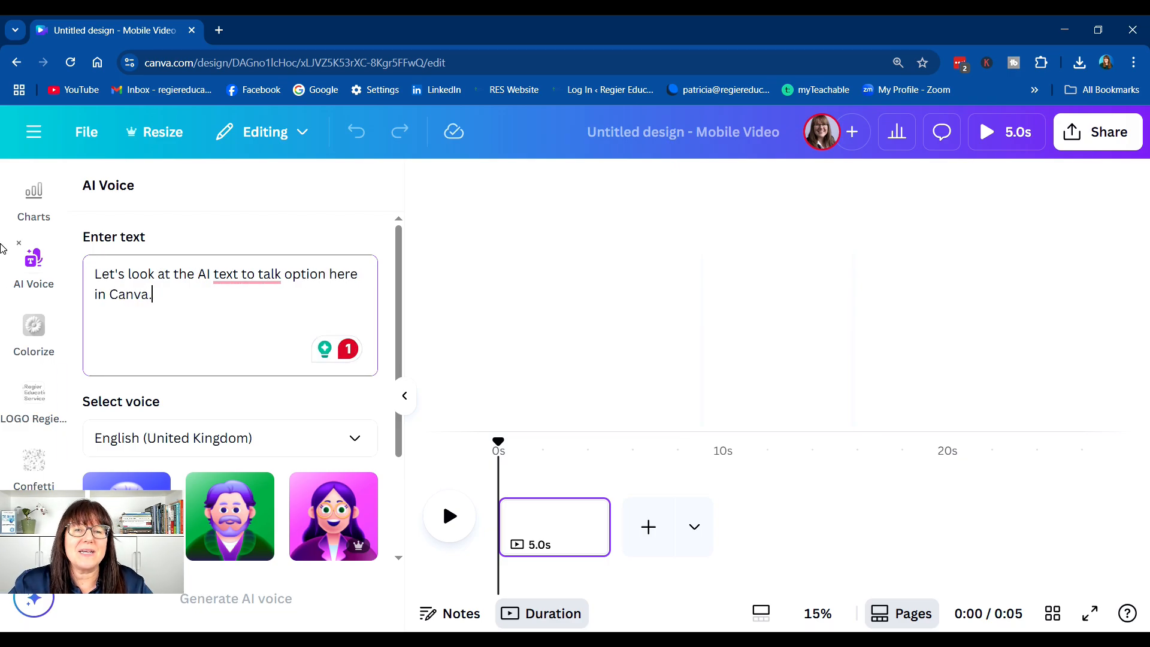
scroll("down", 3)
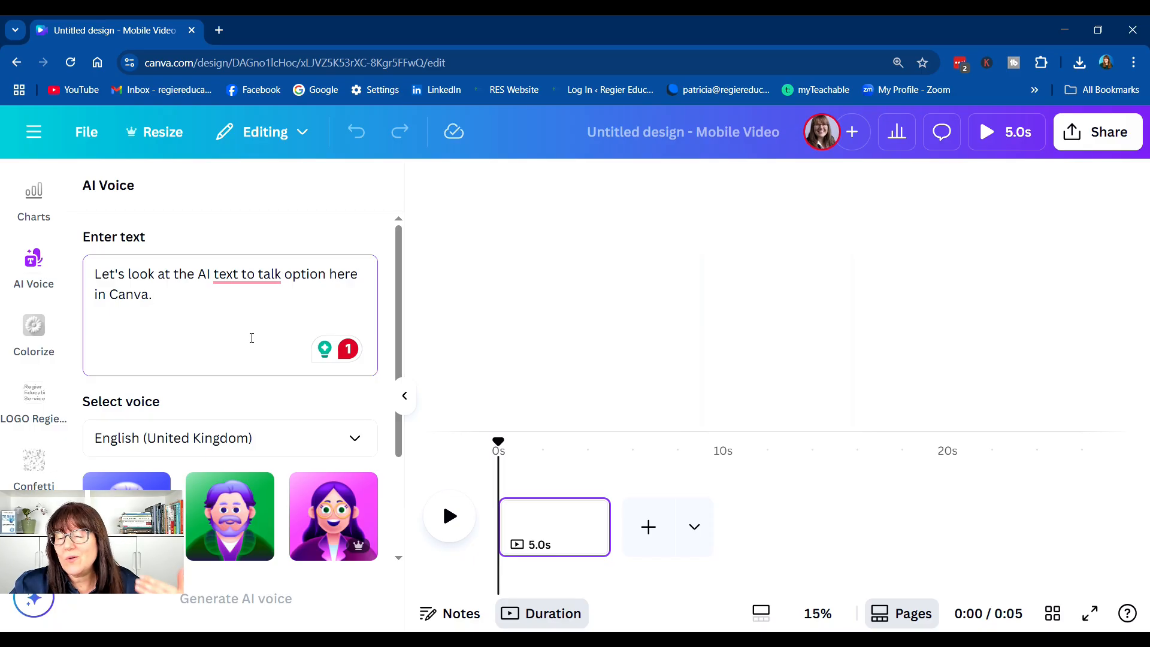
scroll("down", 3)
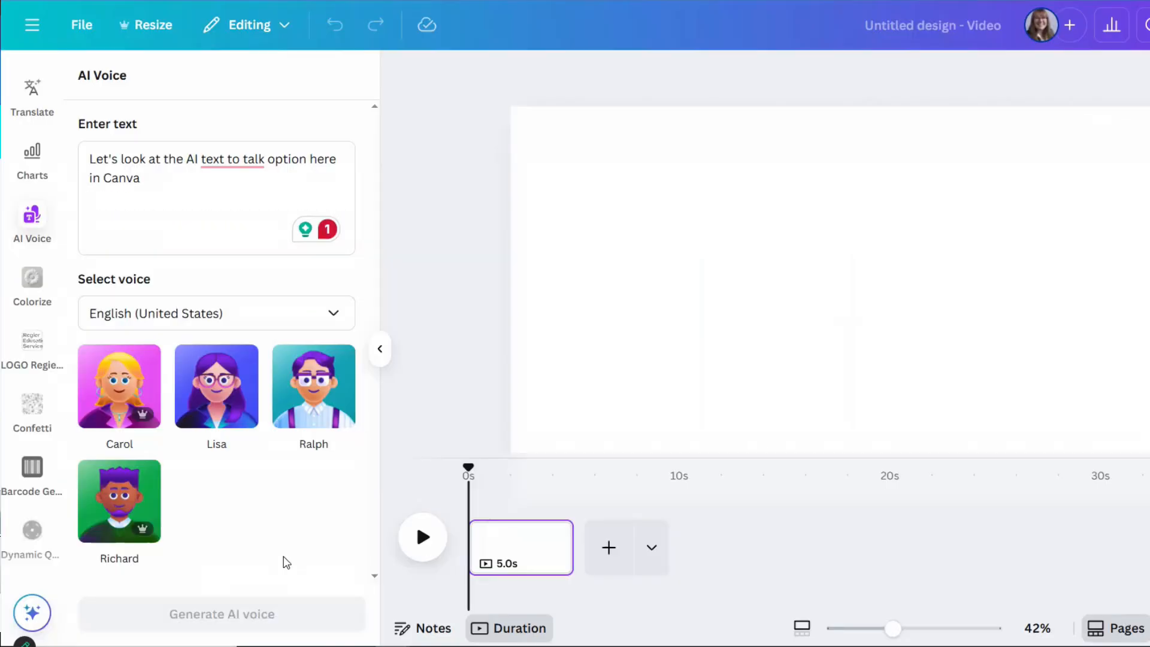
- Set voices to English (United Kingdom), preview Jo, and select Jo as narrator
left_click(217, 313)
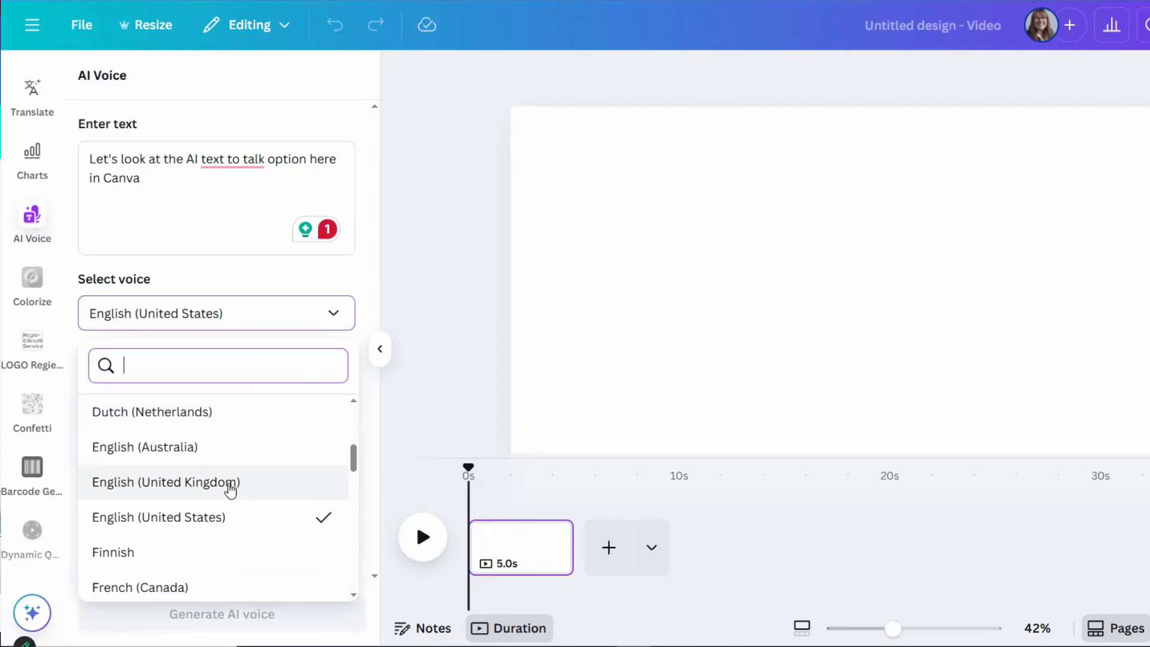
left_click(166, 482)
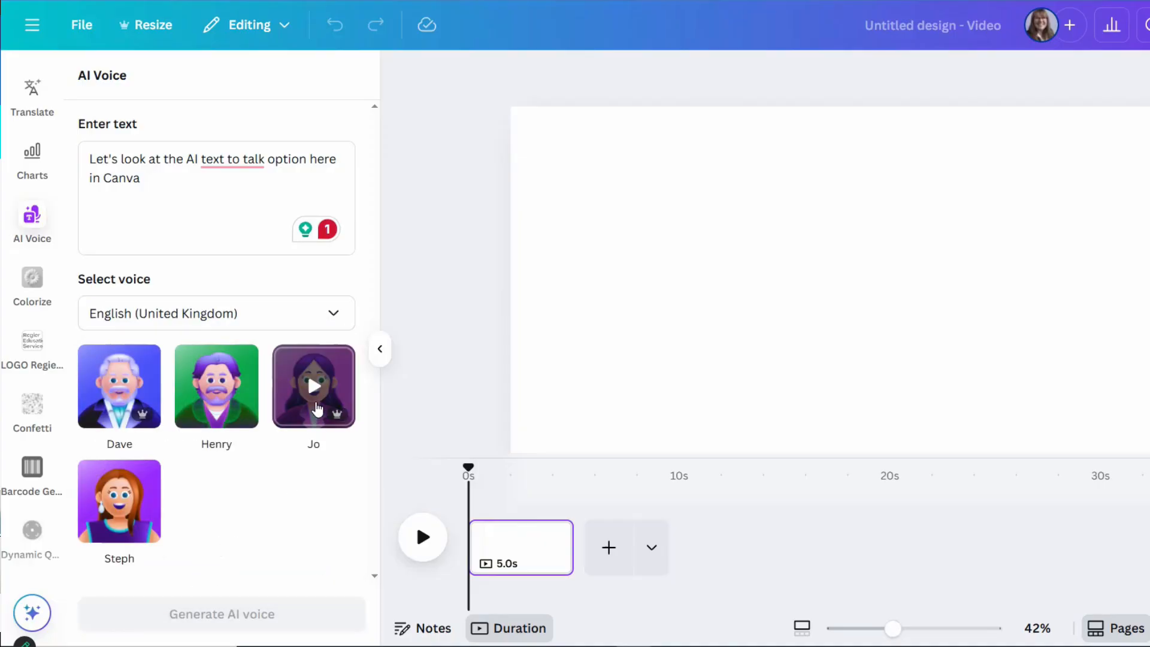
left_click(313, 387)
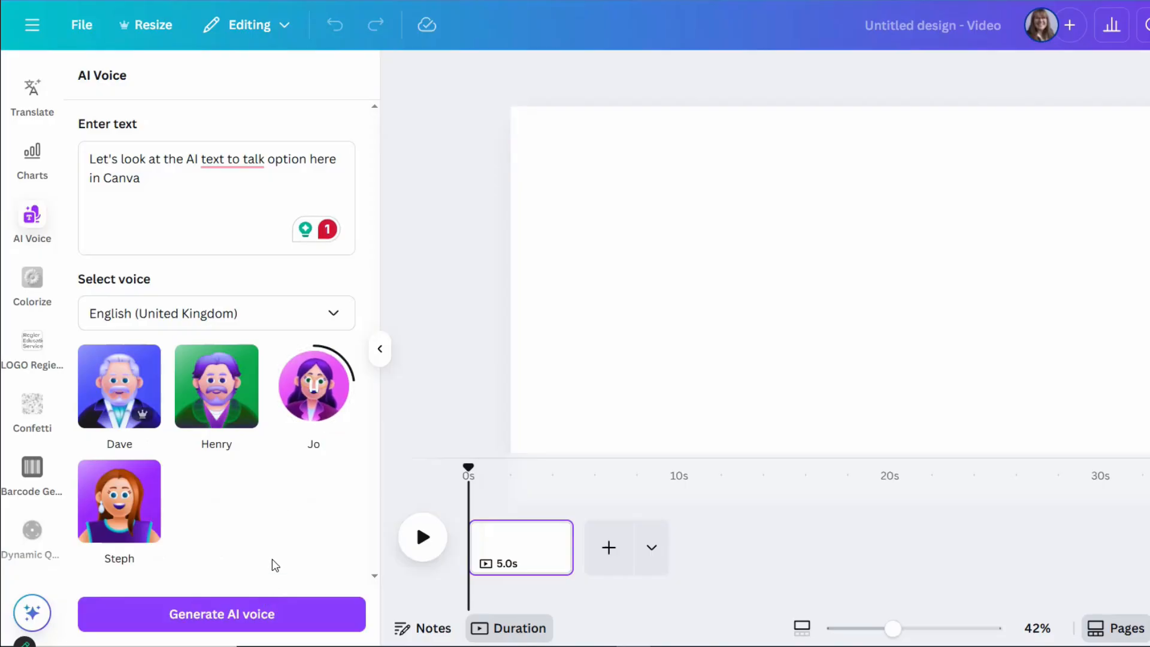
left_click(314, 386)
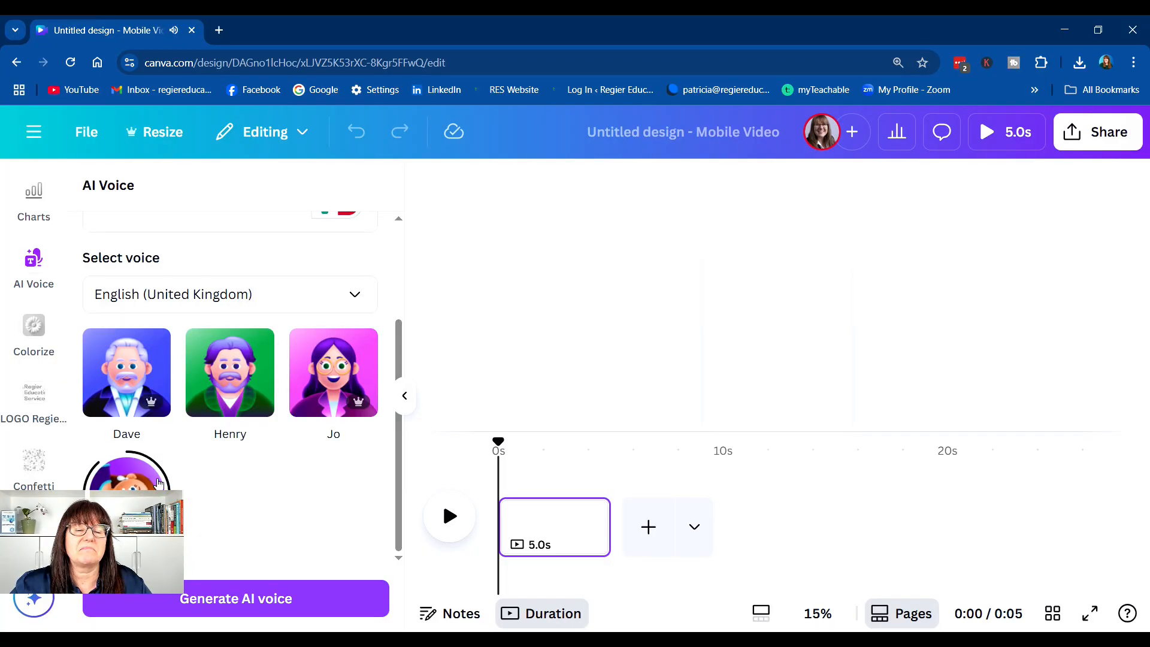
left_click(333, 373)
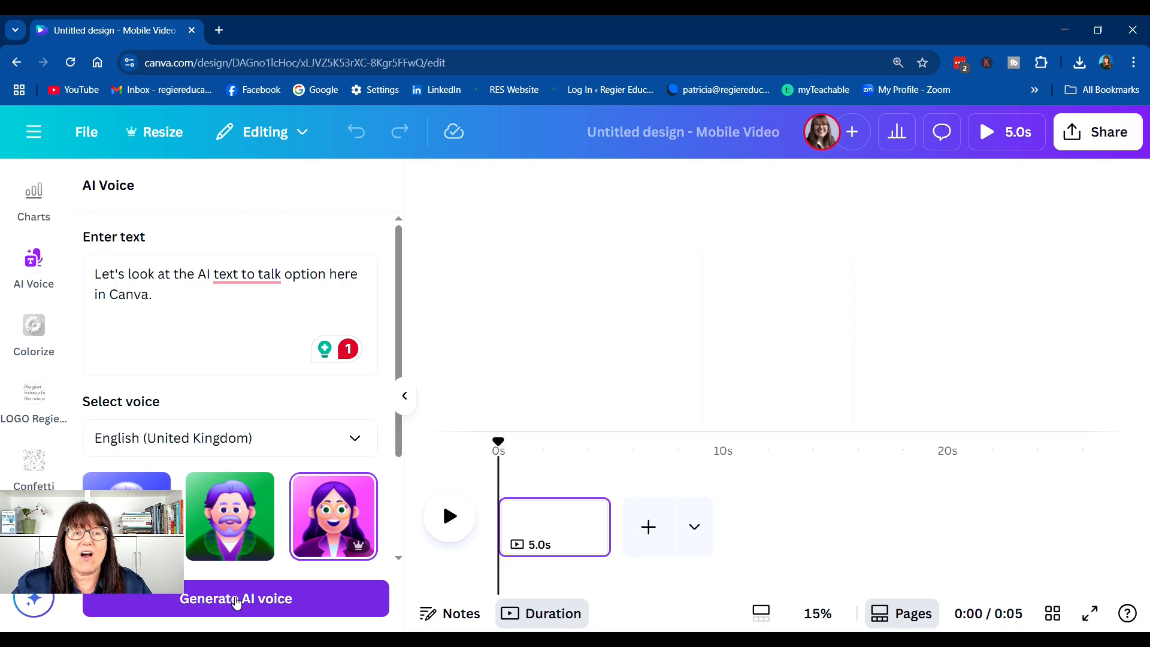
- Generate the Jo voiceover, adding a 2.9-second audio clip to the timeline
left_click(236, 598)
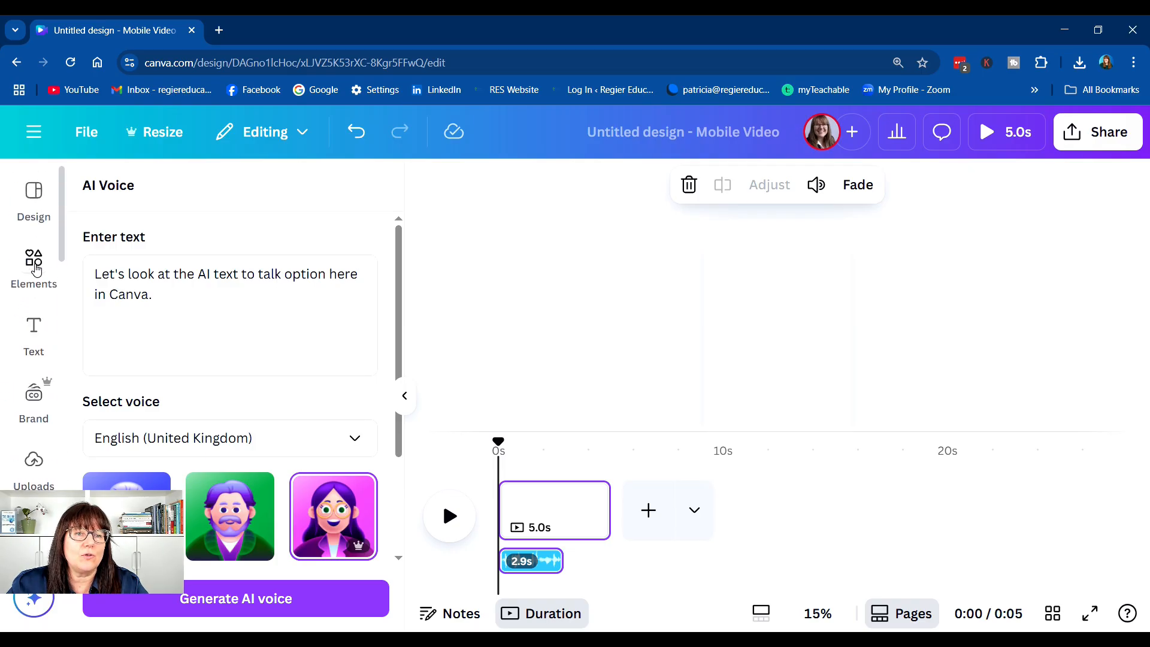
- Add the phone-scrolling video to page 1, trim it to 3.6s, and add a blank page
left_click(34, 258)
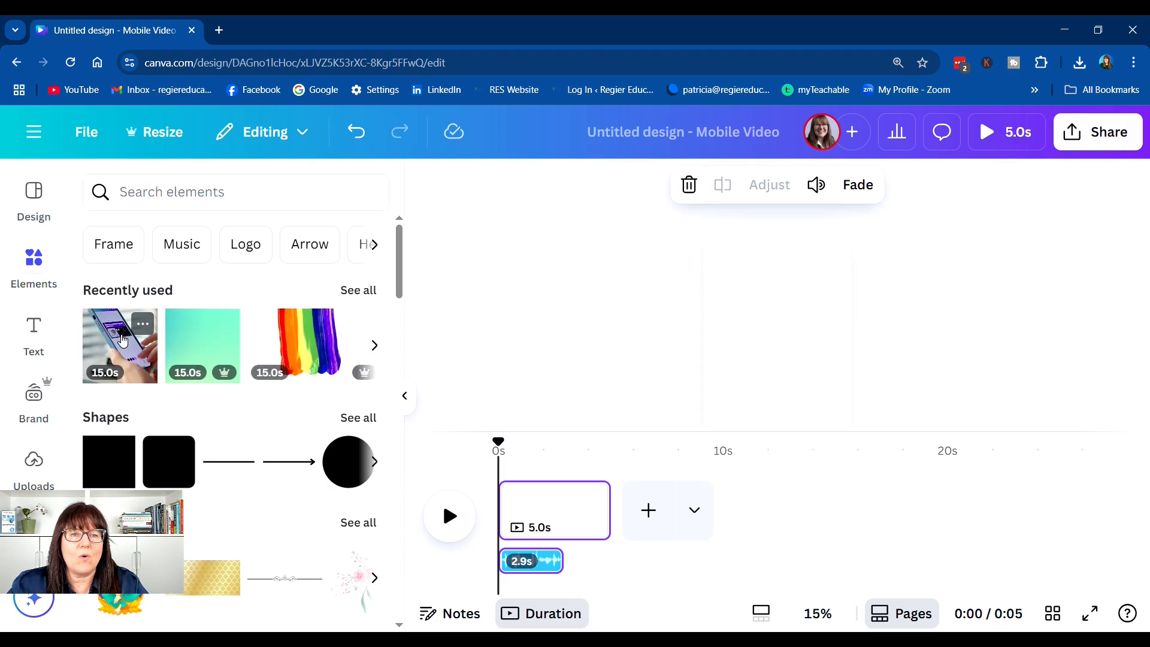
left_click(120, 342)
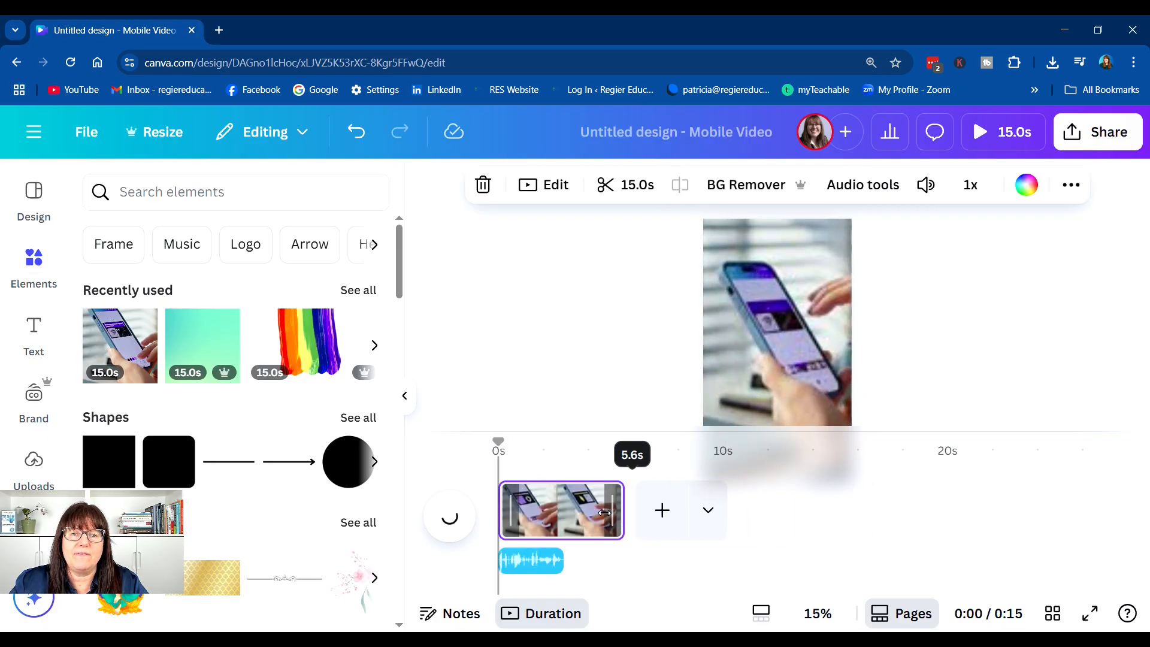
left_click_drag(622, 510, 578, 510)
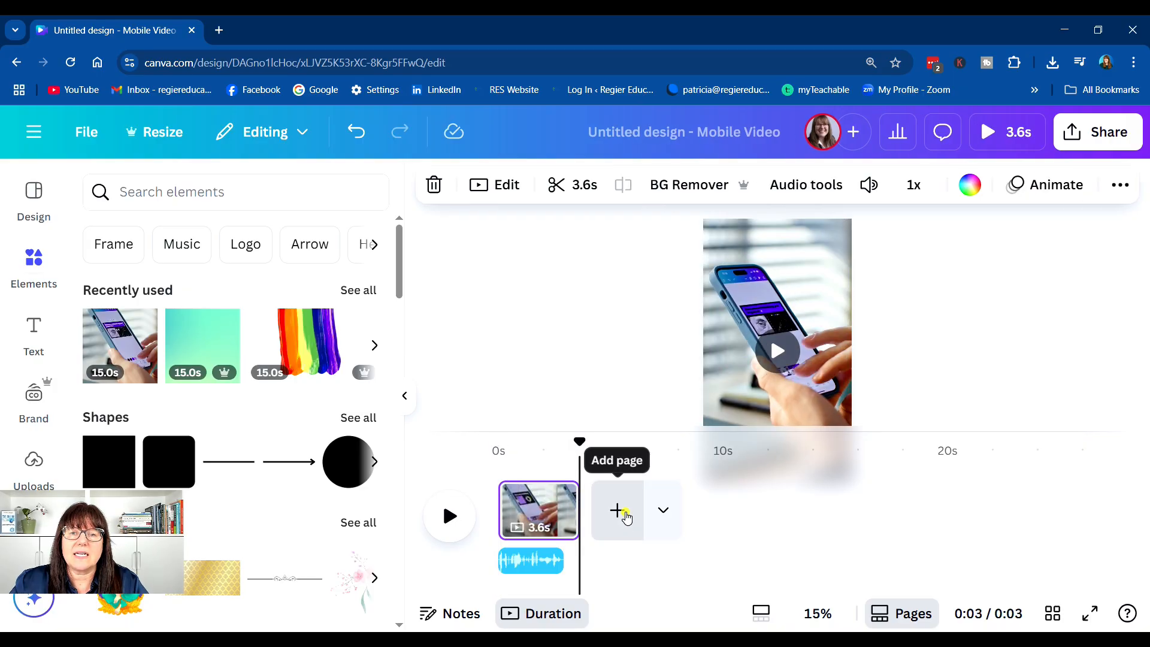
left_click(617, 510)
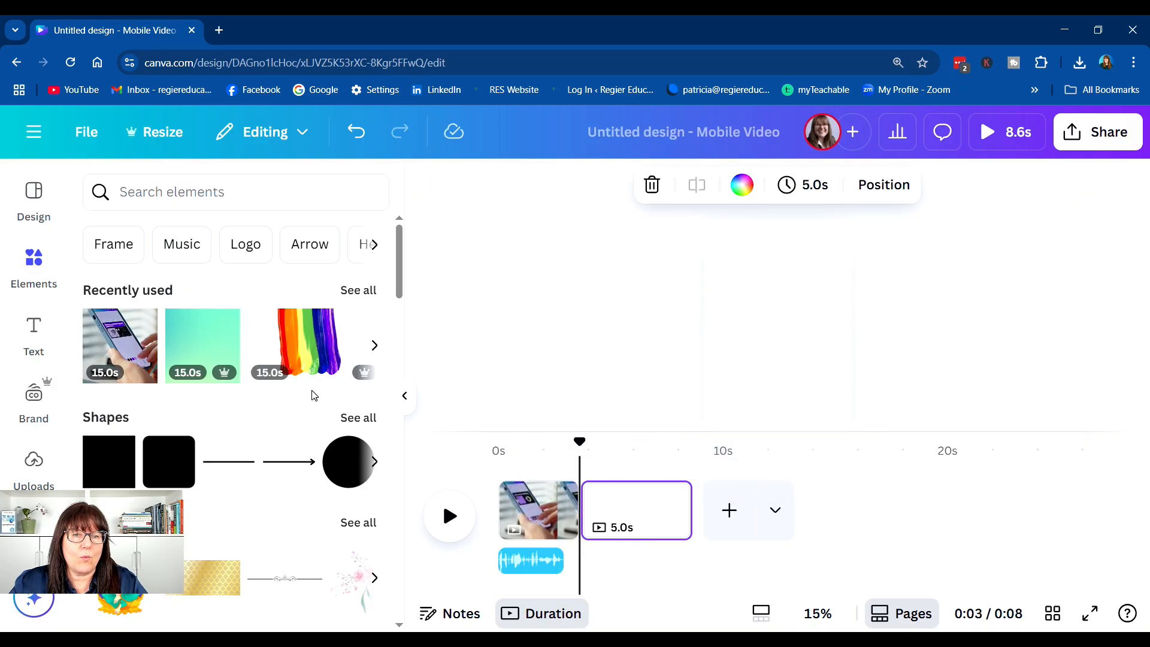
- Search Elements for 'canva', add a vertical tablet video to page 2, trimmed to 2.3s
type("canva")
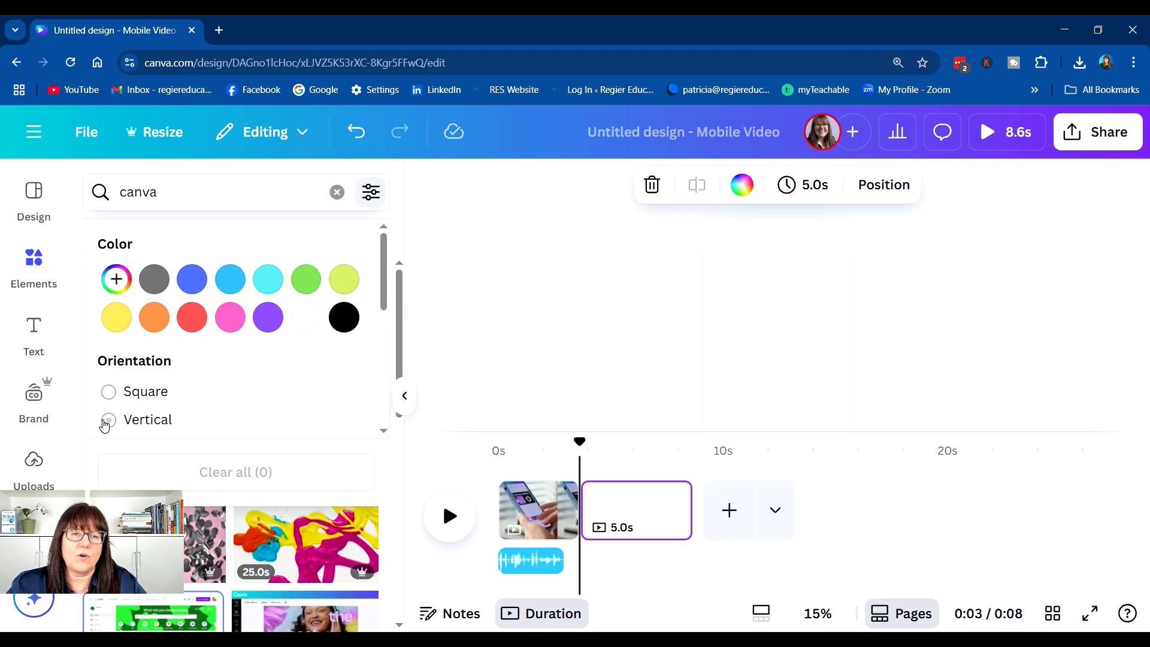
left_click(108, 419)
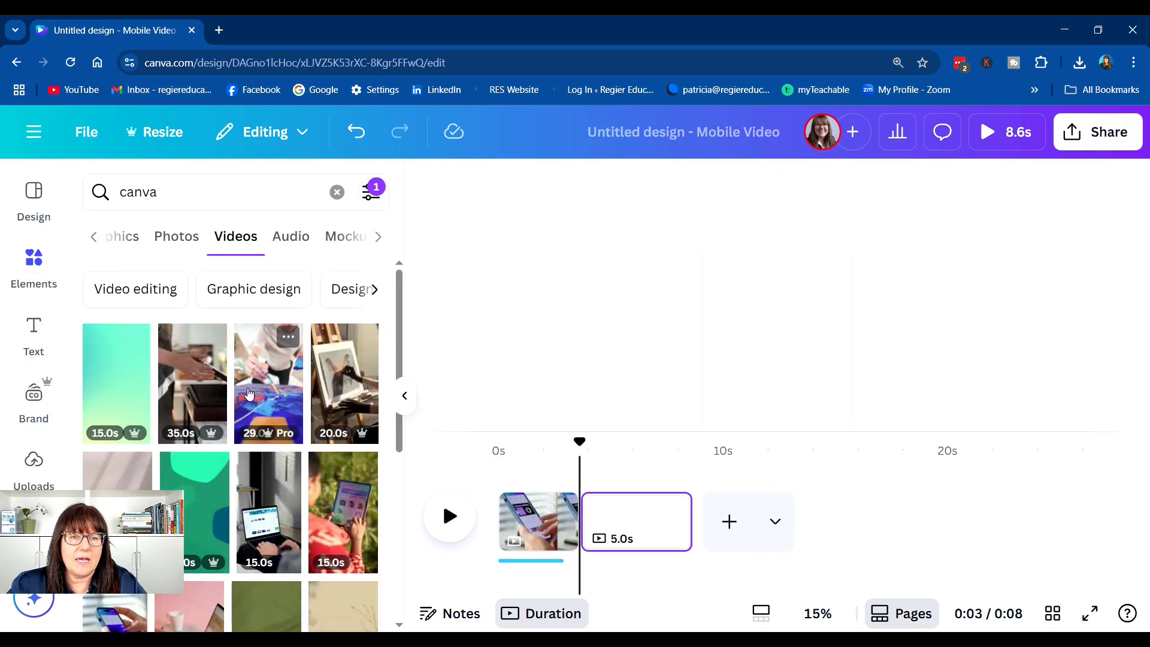
scroll("down", 3)
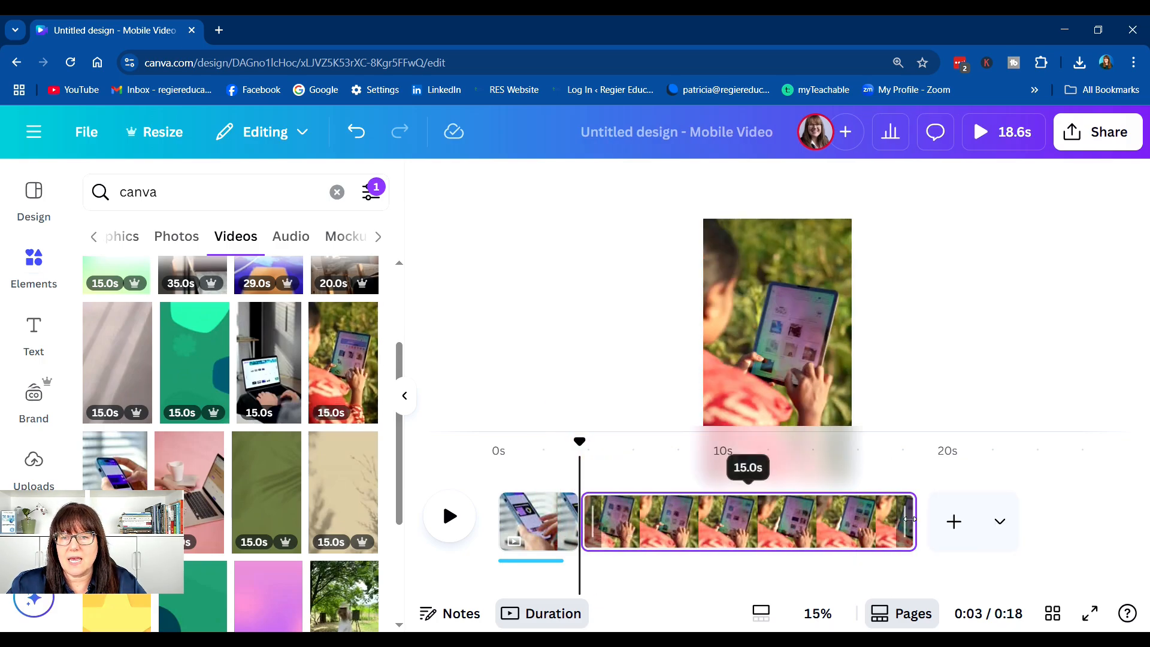
left_click_drag(909, 521, 700, 522)
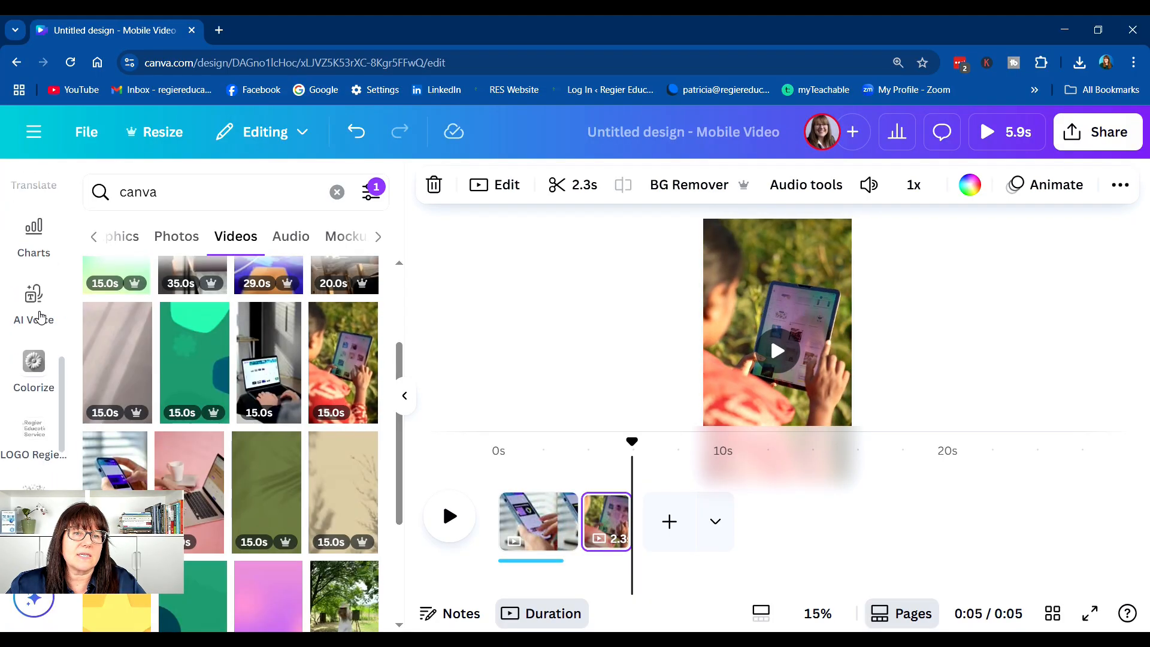
left_click(34, 300)
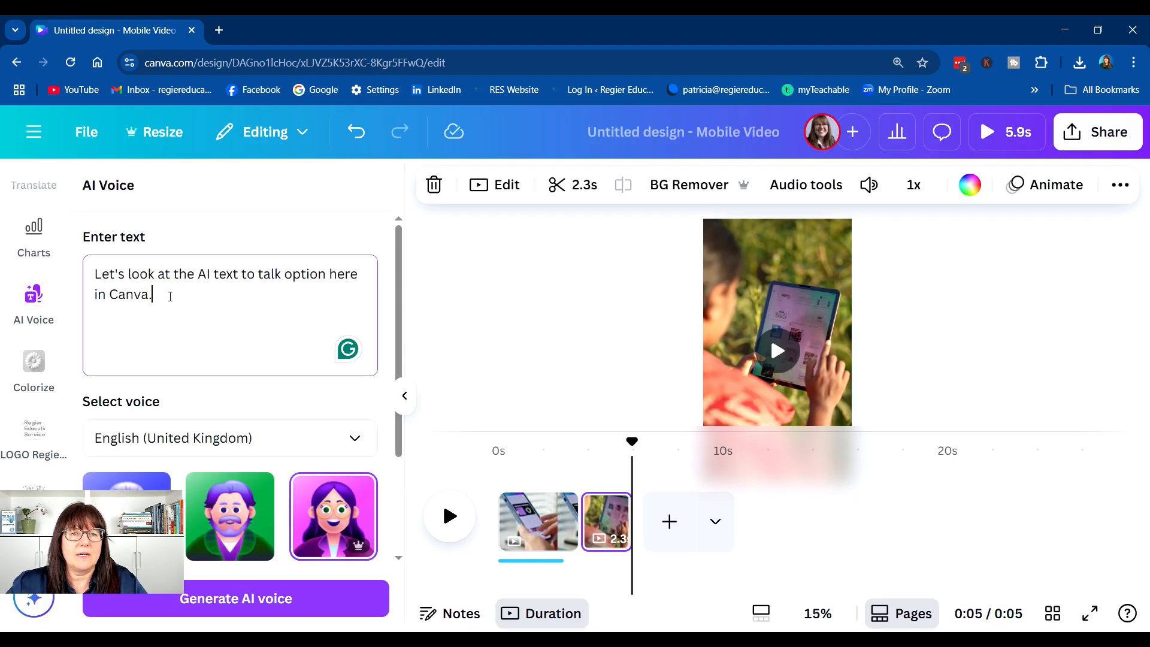
- Type the script about testing speech longer than the video, then preview a voice
type("But")
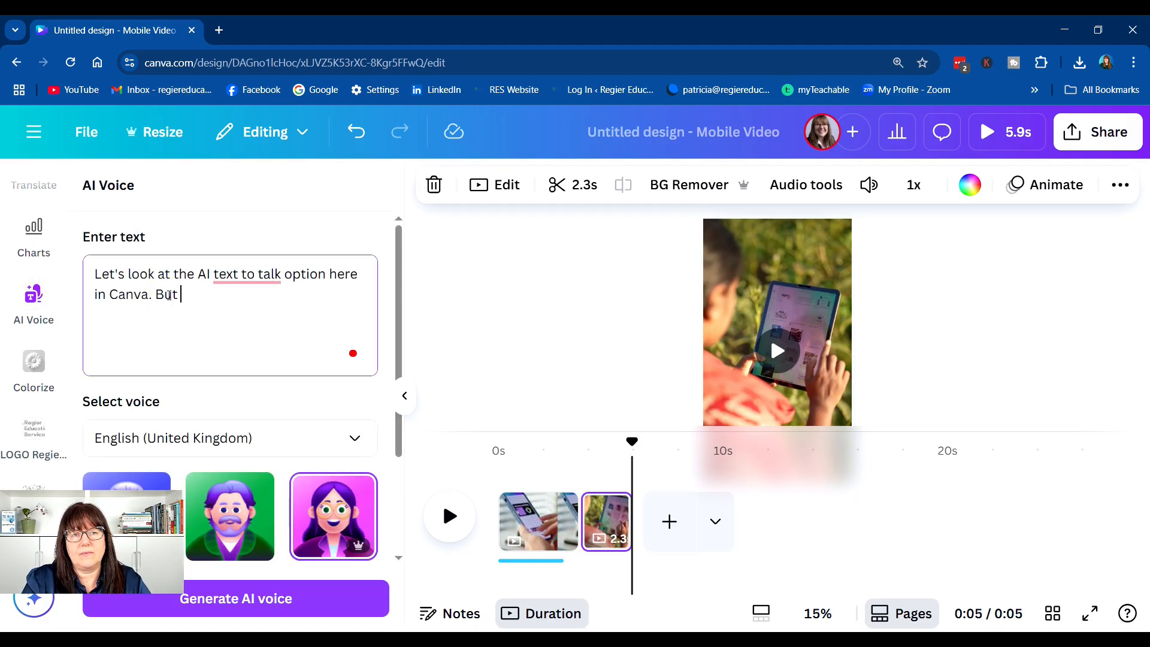
type("let's test when the talking is longer")
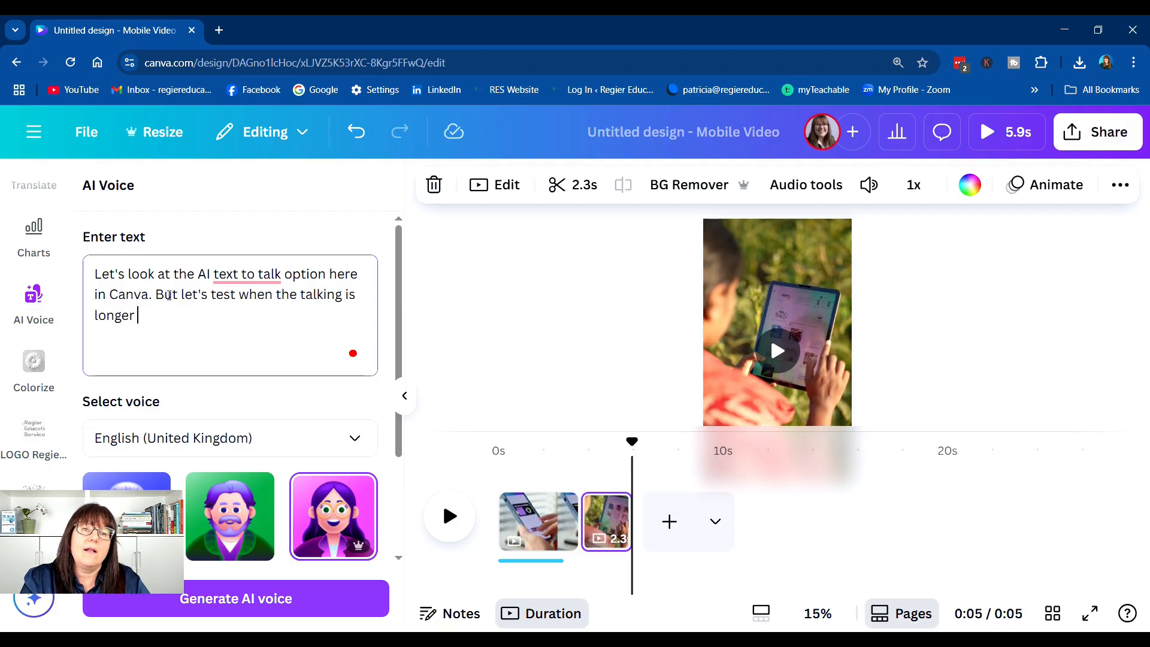
type("than the video")
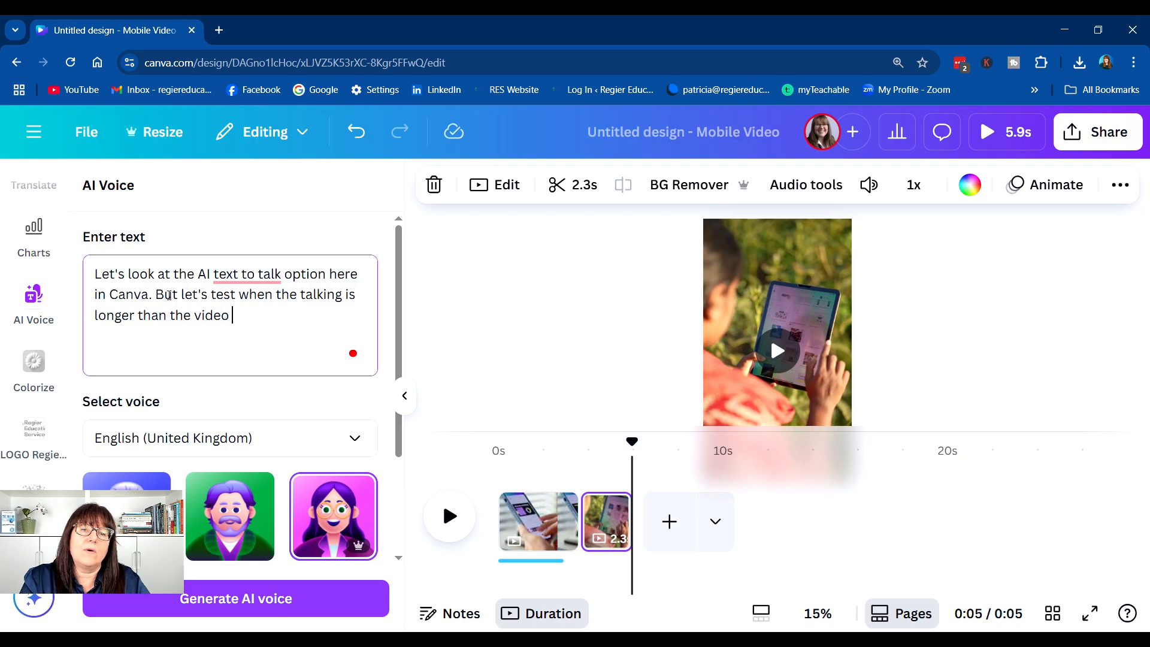
type("and I can sho")
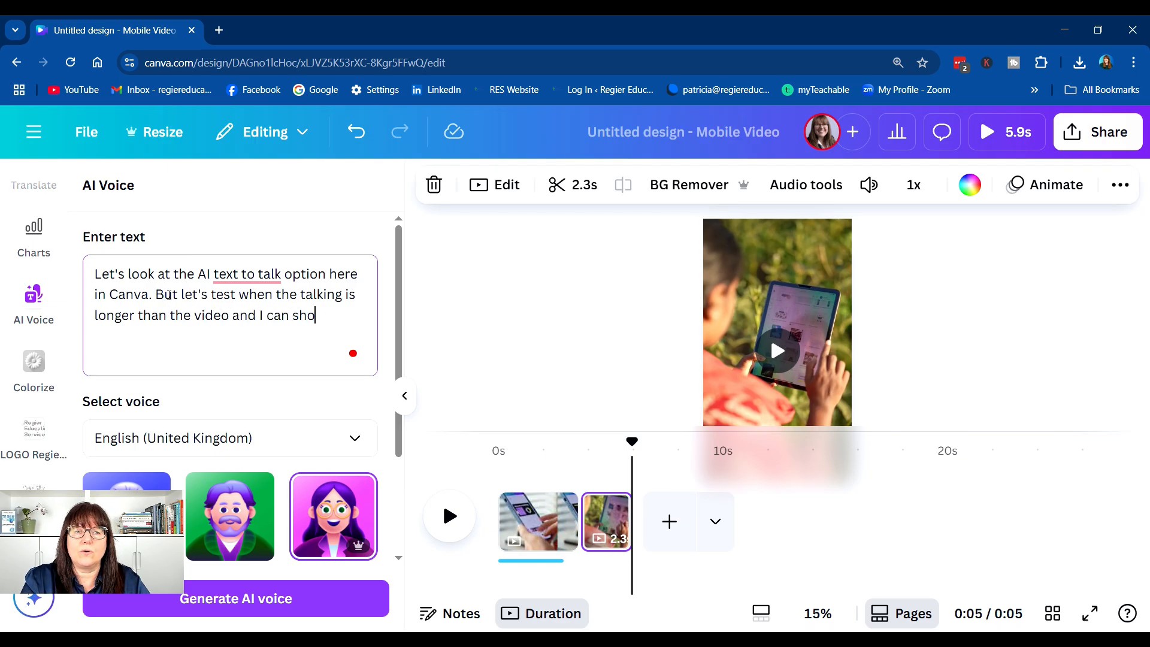
type("w you what to do.")
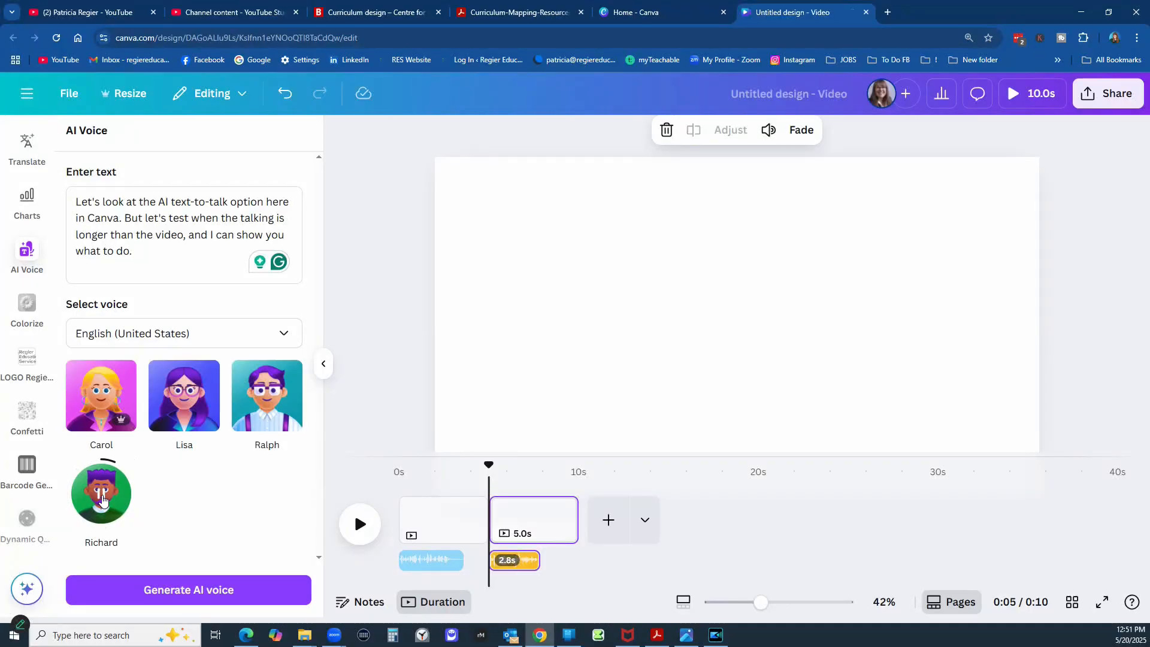
left_click(101, 494)
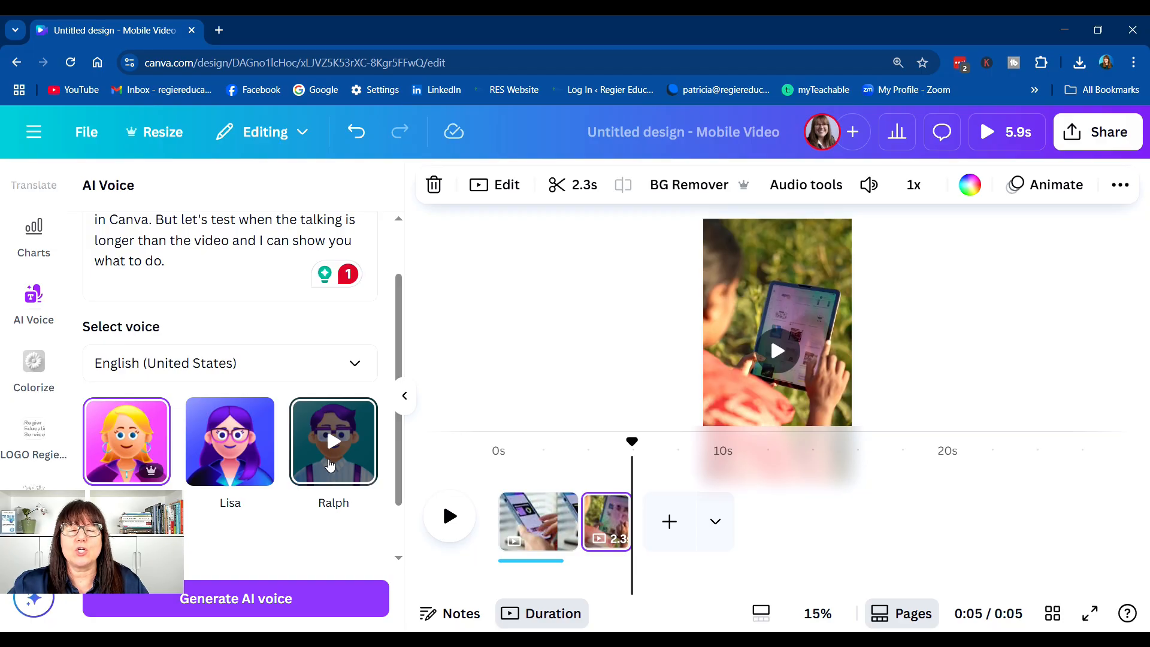
mouse_move(339, 456)
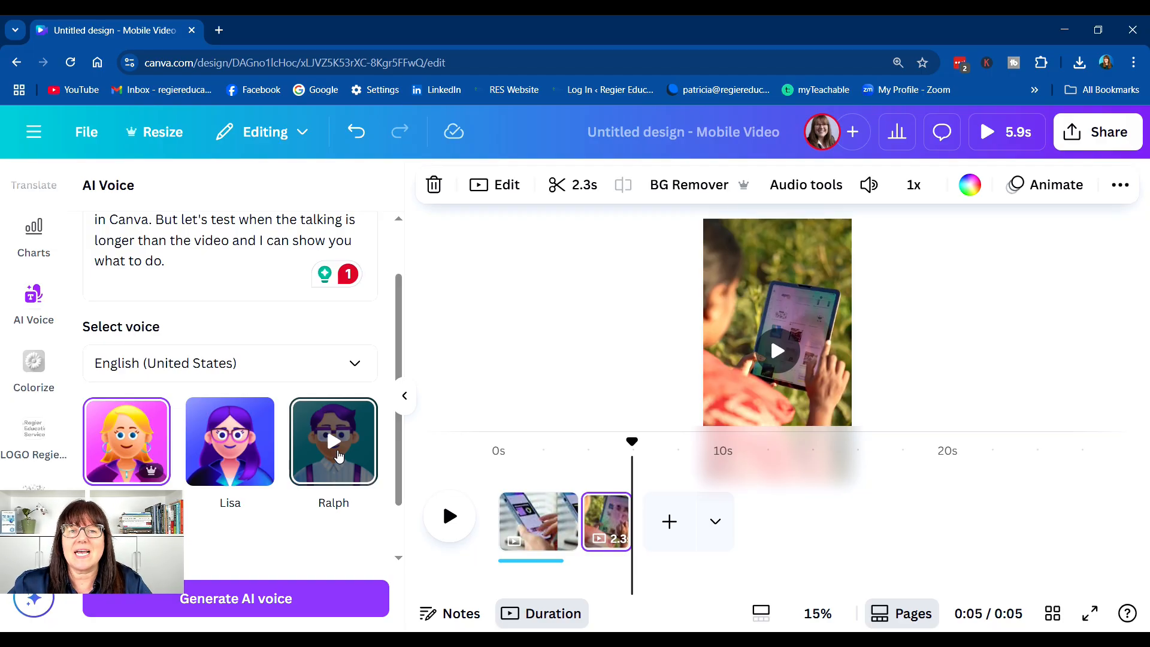
- Generate a Ralph voiceover and stretch the second clip to 9.4 seconds
left_click(332, 441)
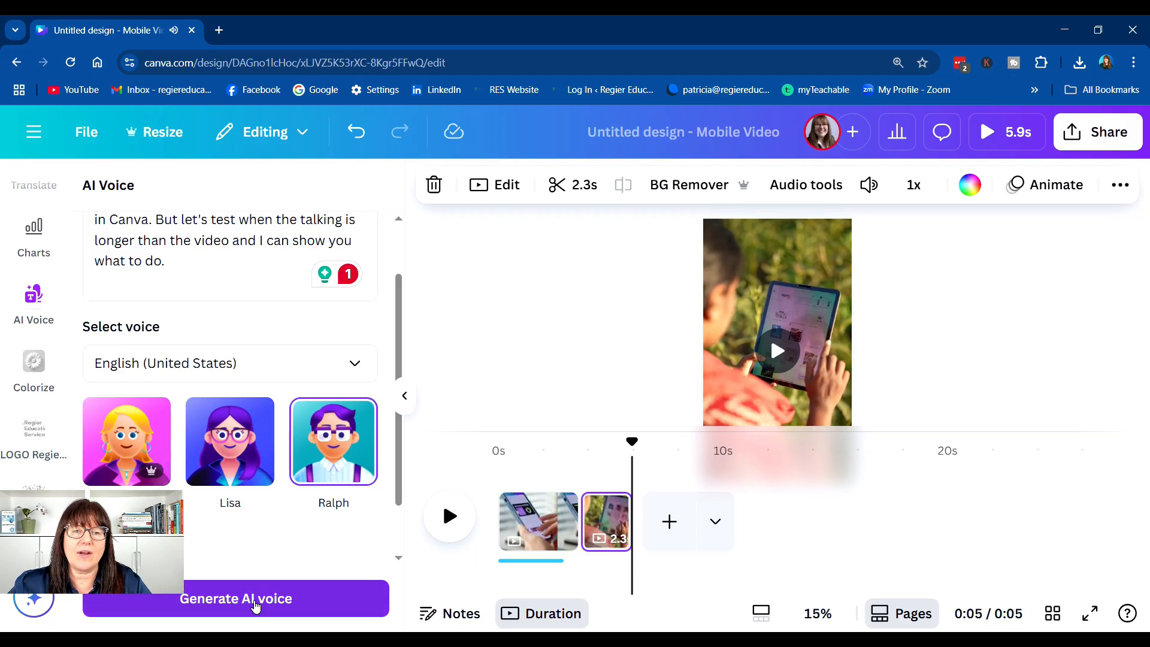
left_click(235, 598)
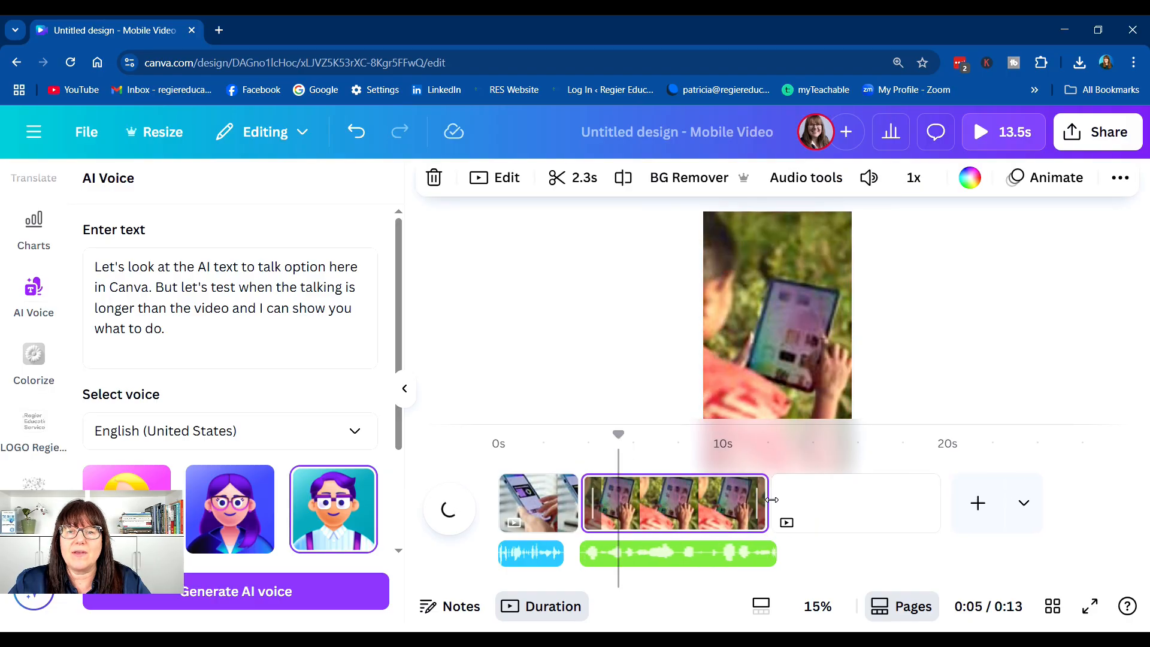
left_click_drag(768, 499, 832, 499)
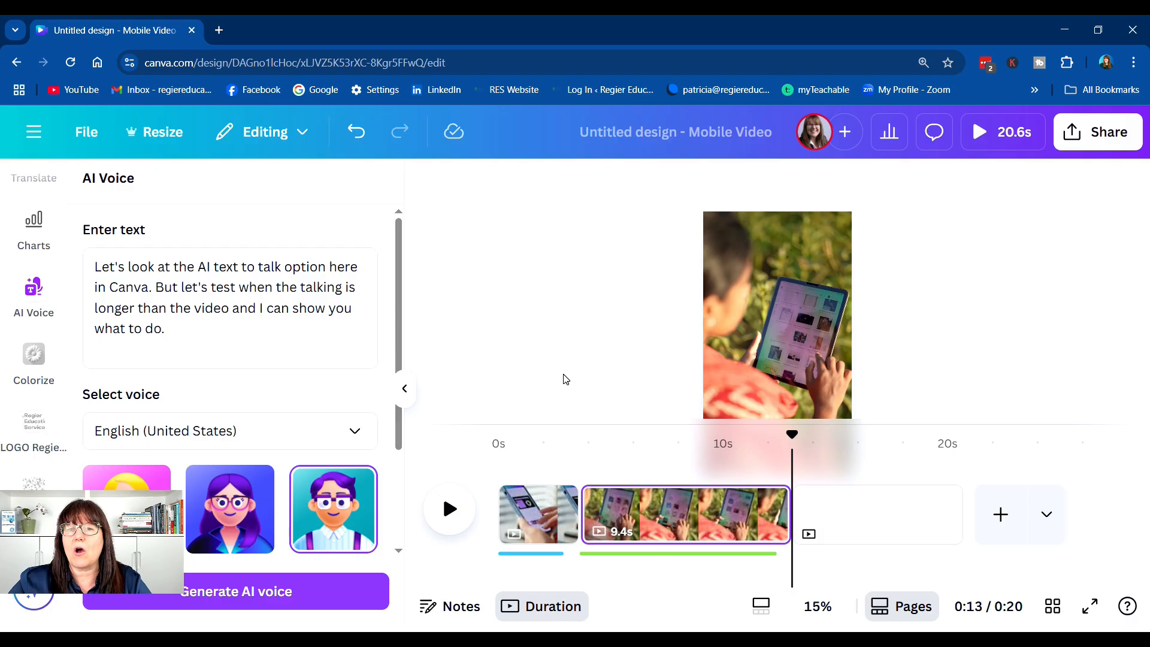
mouse_move(1071, 146)
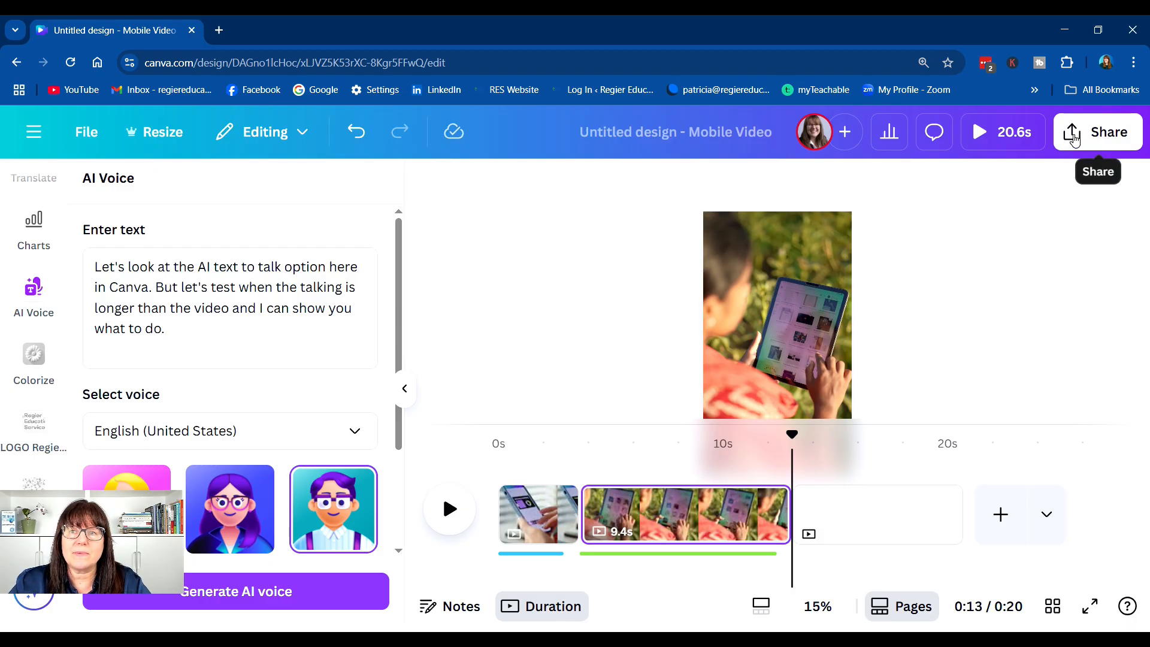
- Open Download from Share and review file types, keeping MP4 Video at 1080p
left_click(1098, 131)
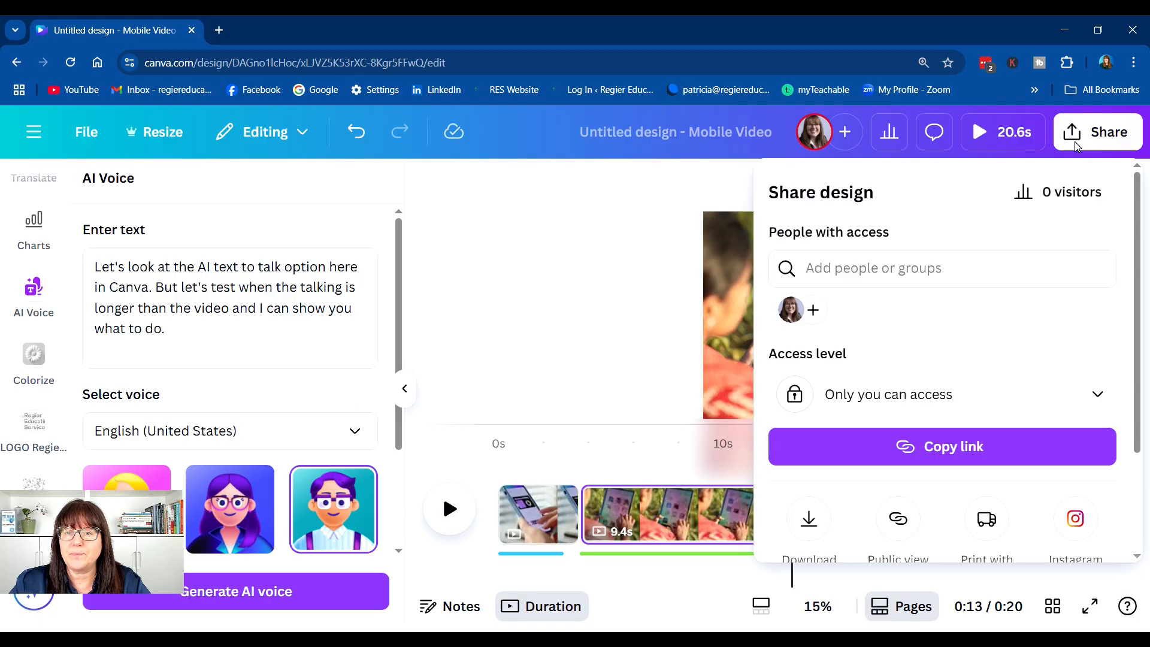
scroll("down", 3)
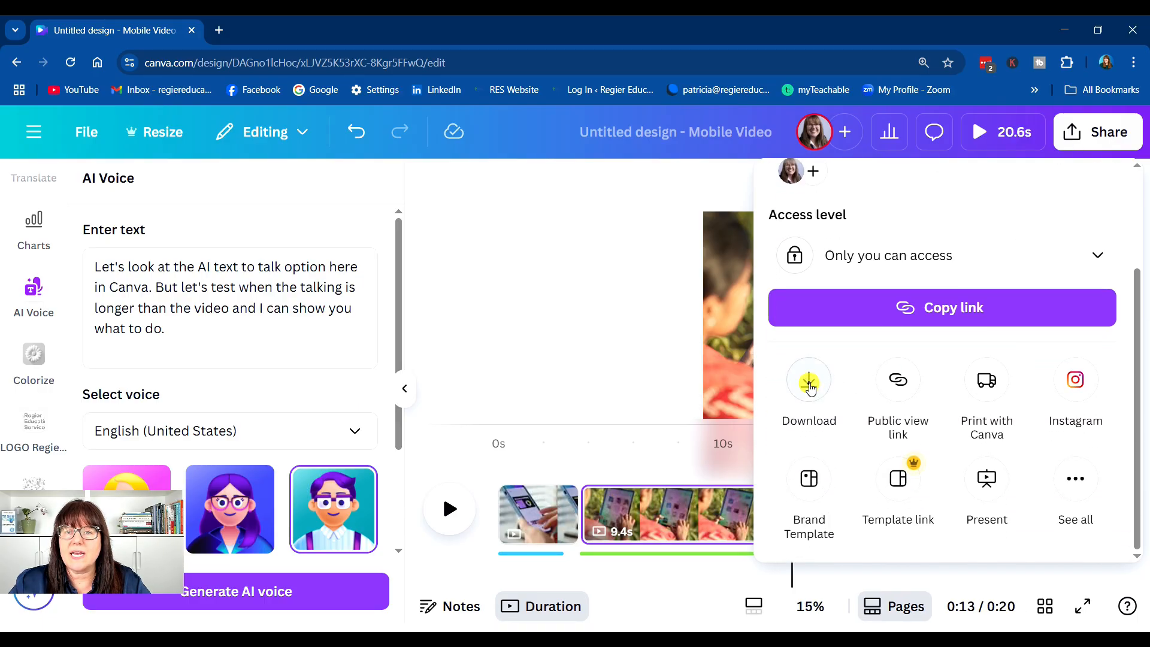
left_click(809, 379)
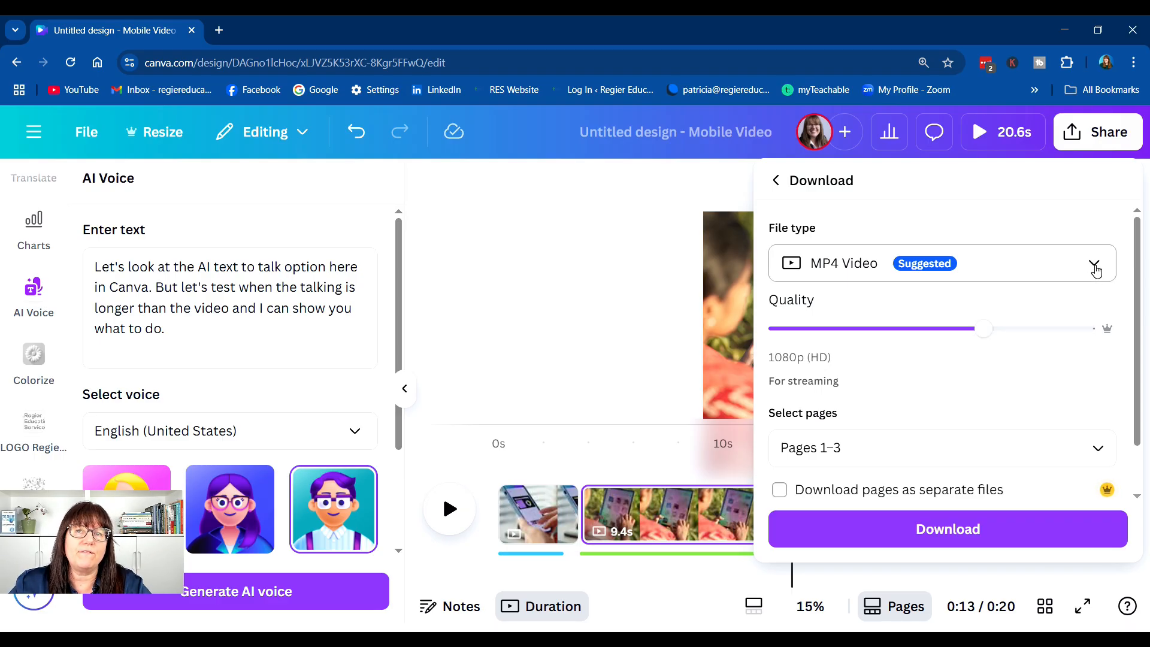
left_click(1096, 266)
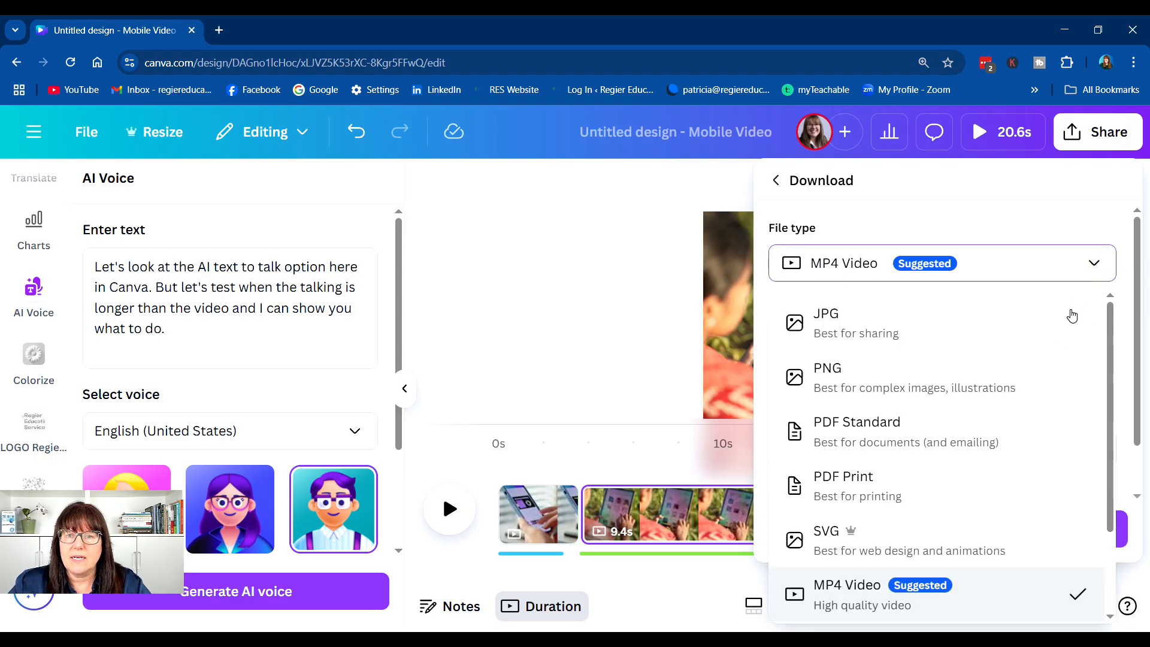
scroll("down", 3)
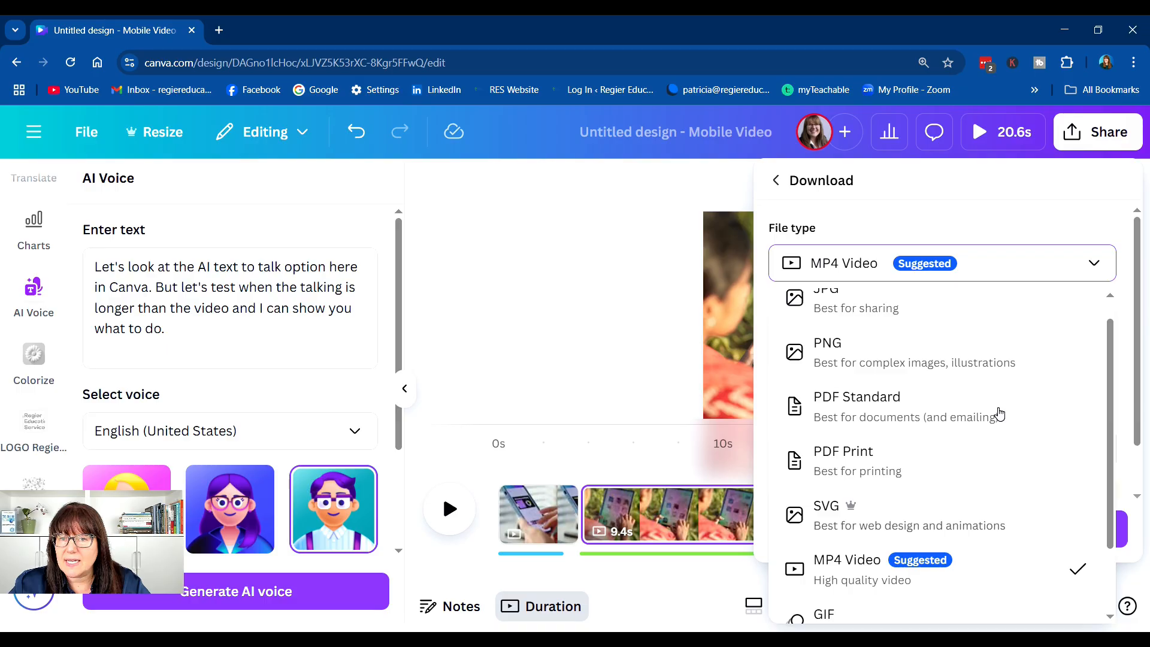
scroll("down", 3)
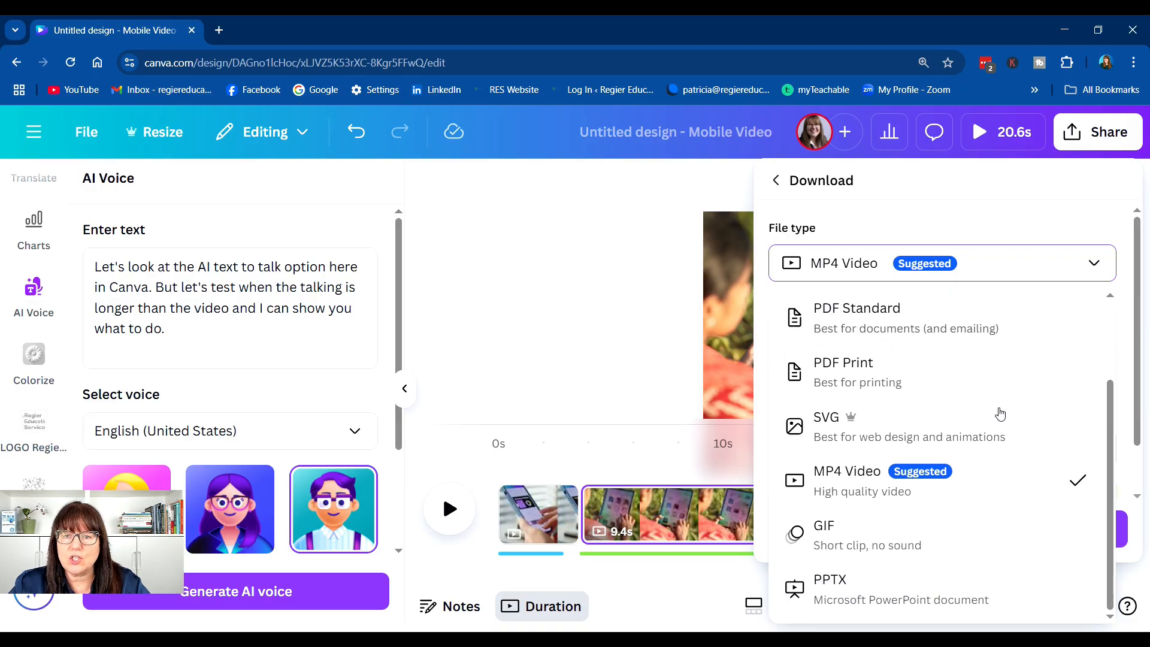
mouse_move(1018, 223)
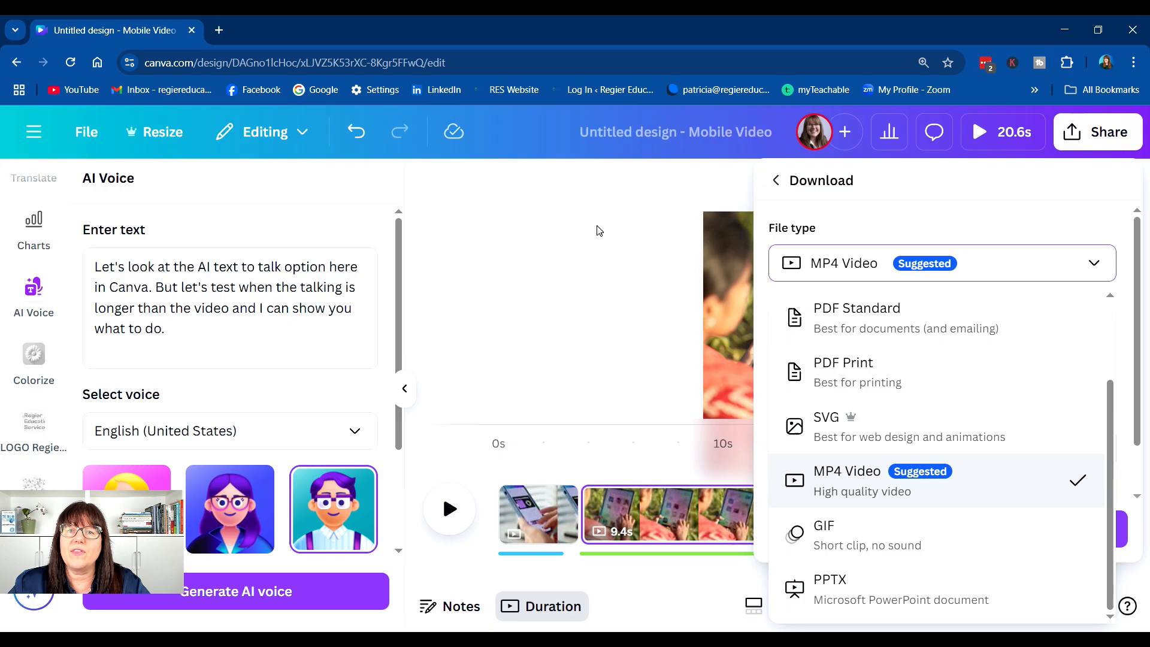
left_click(935, 481)
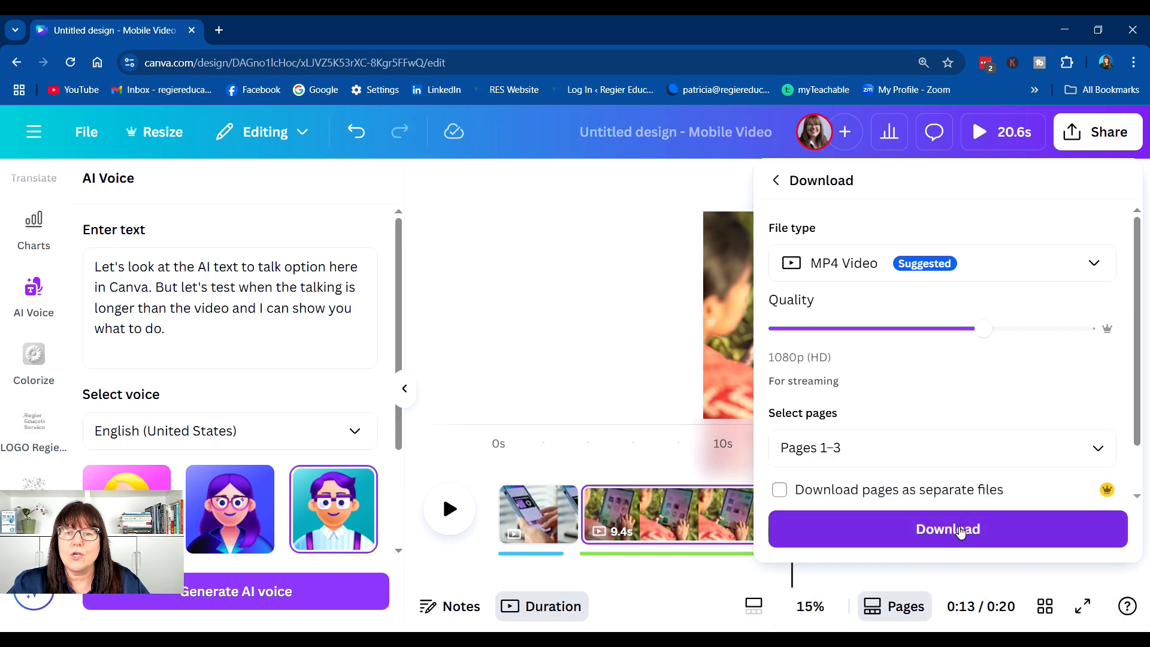
- Limit the download to Page 1 only and download it as an MP4 video
left_click(943, 448)
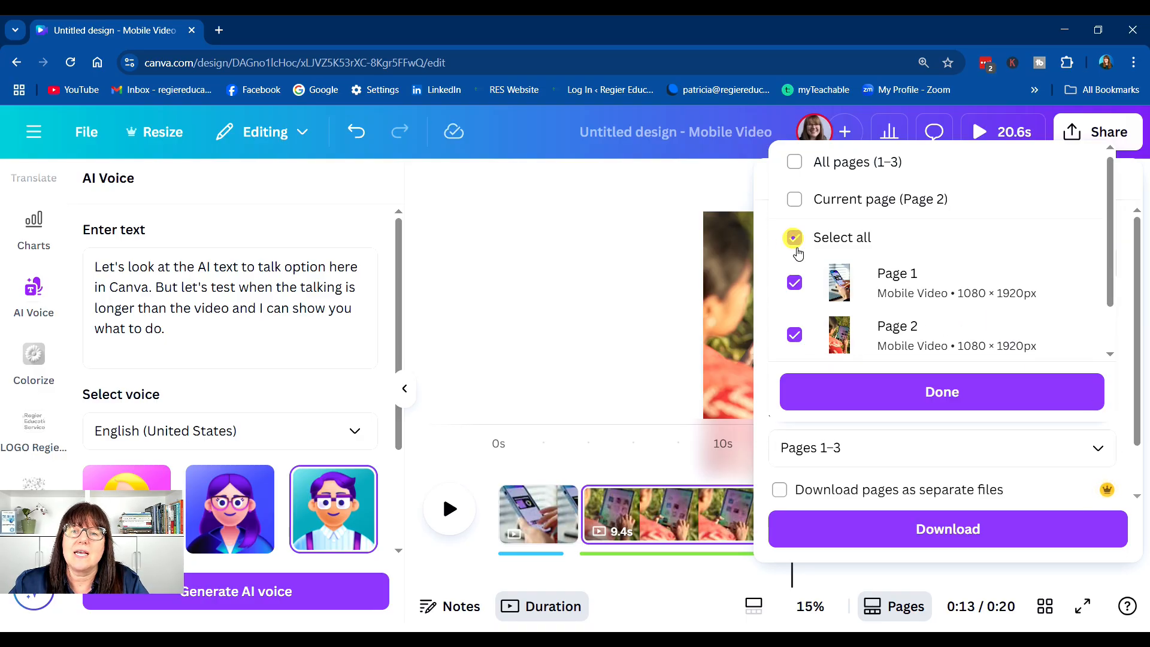
left_click(794, 334)
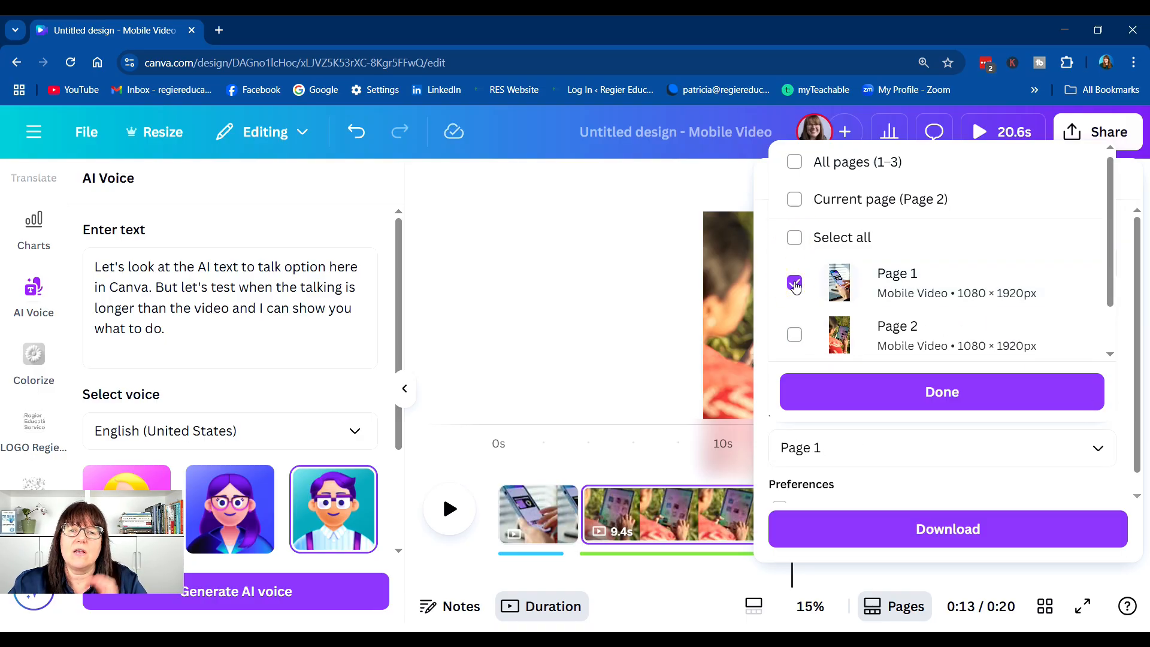
left_click(942, 392)
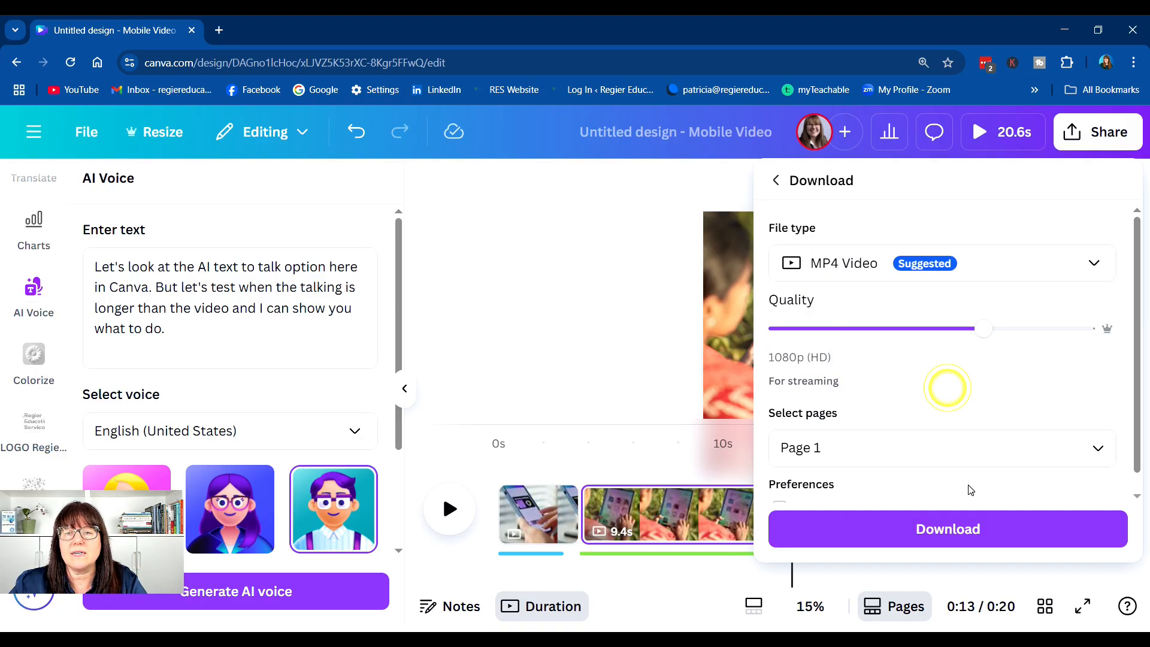
left_click(948, 528)
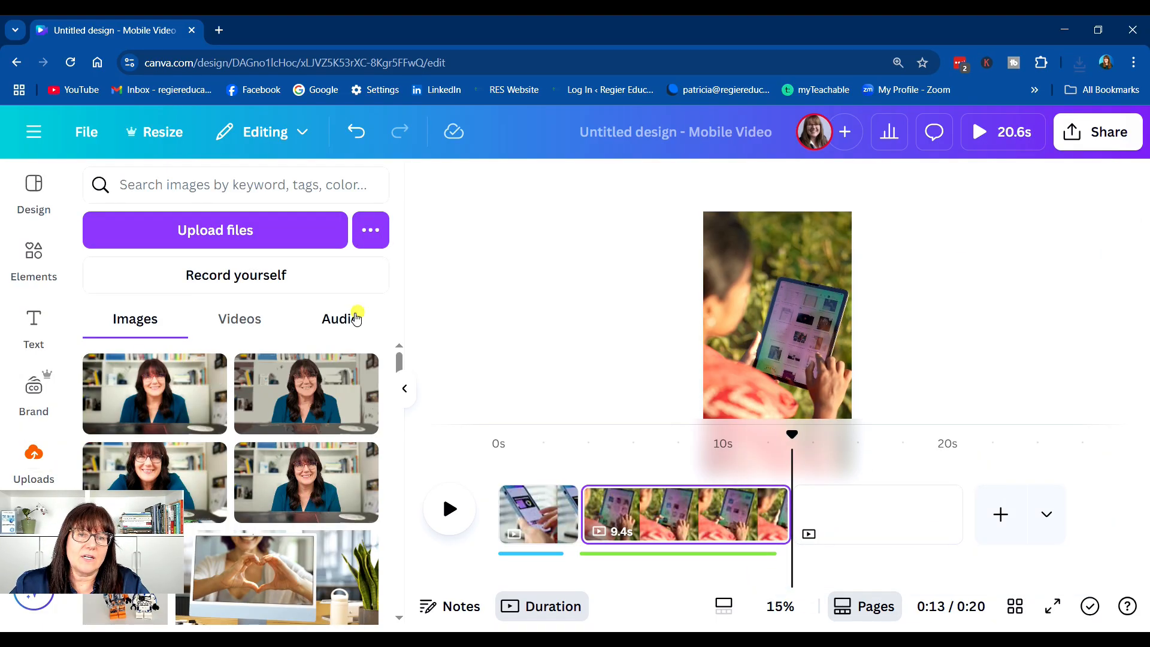
- Download the first AI voiceover MP3 from the uploaded audio files
left_click(339, 318)
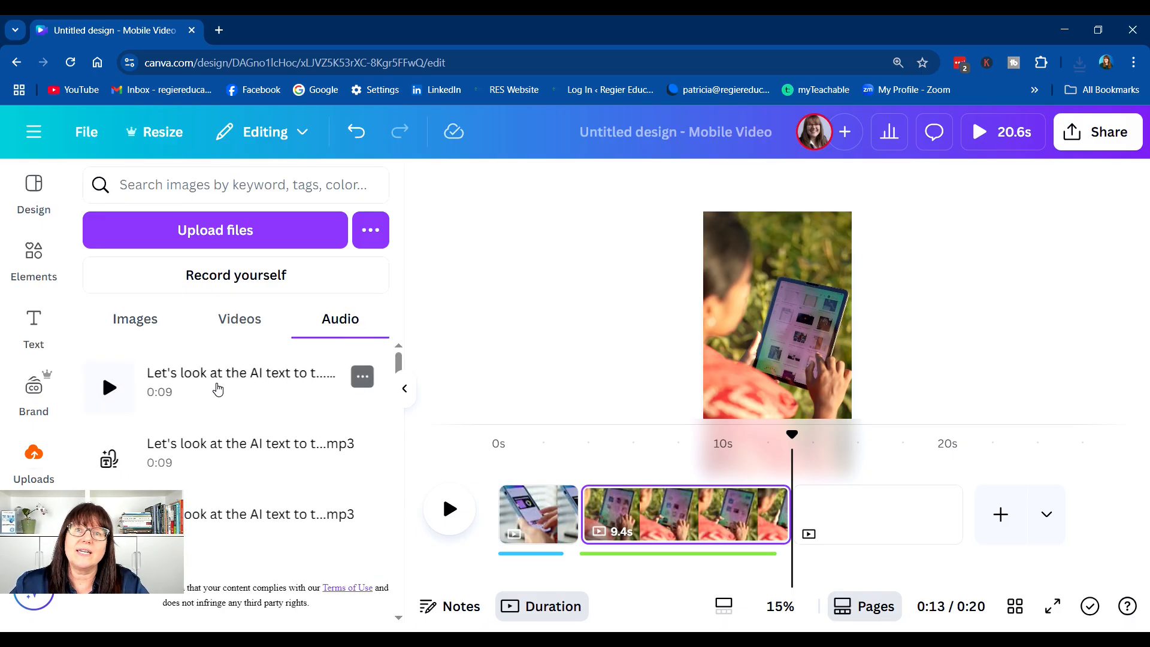
mouse_move(304, 380)
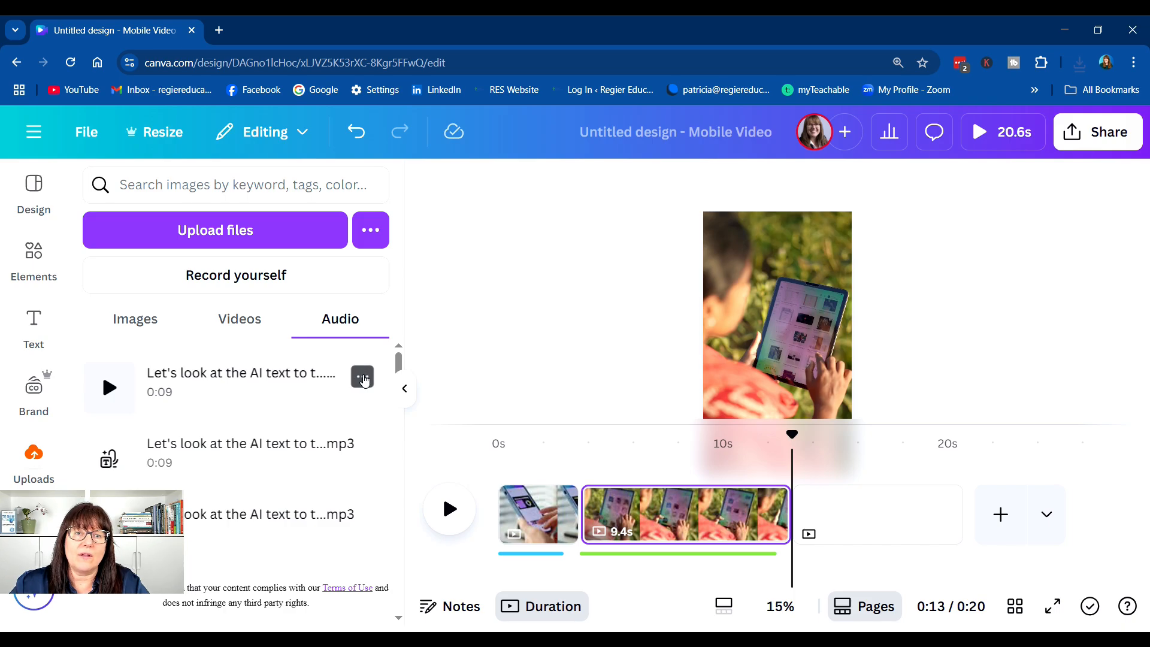
left_click(361, 376)
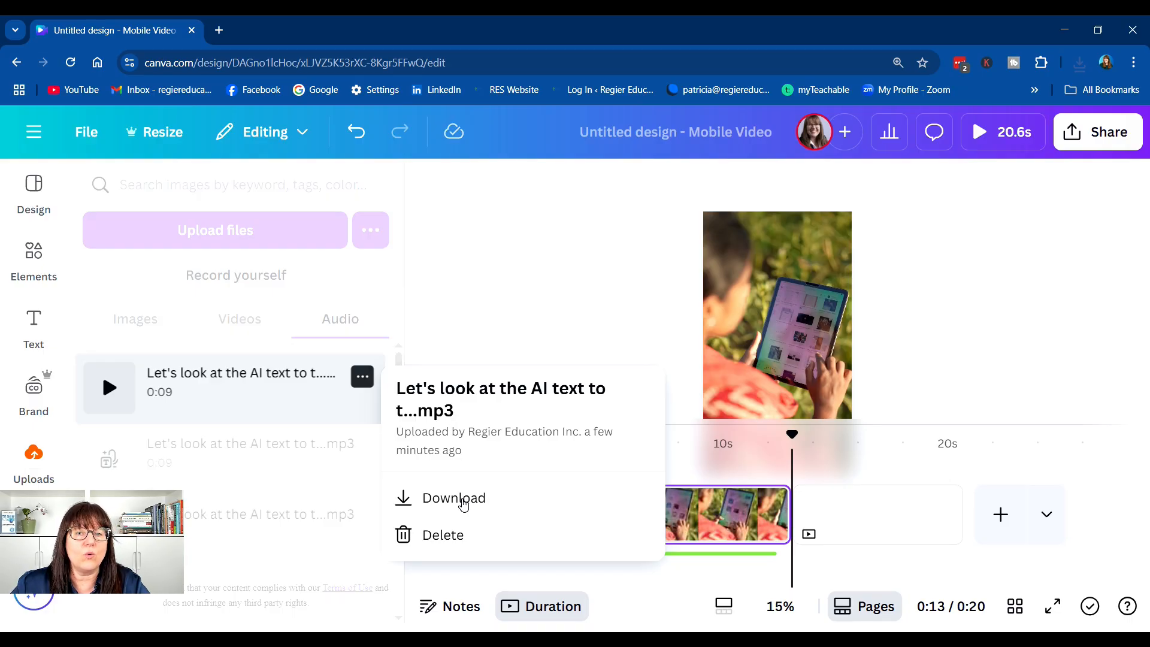
left_click(454, 498)
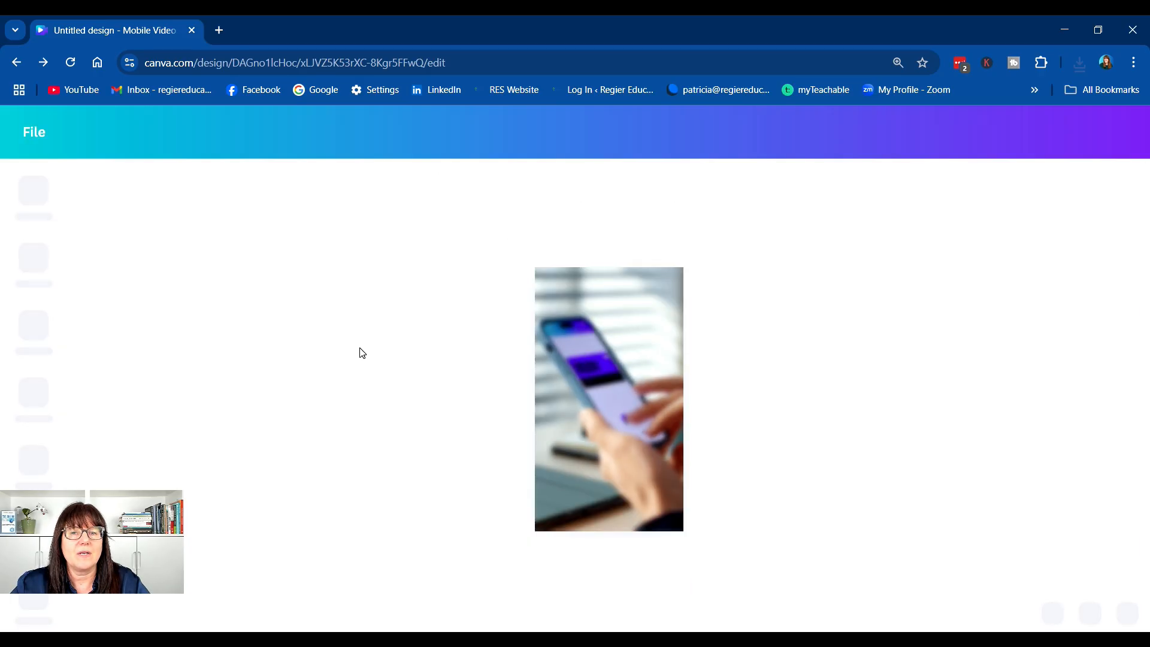
mouse_move(450, 377)
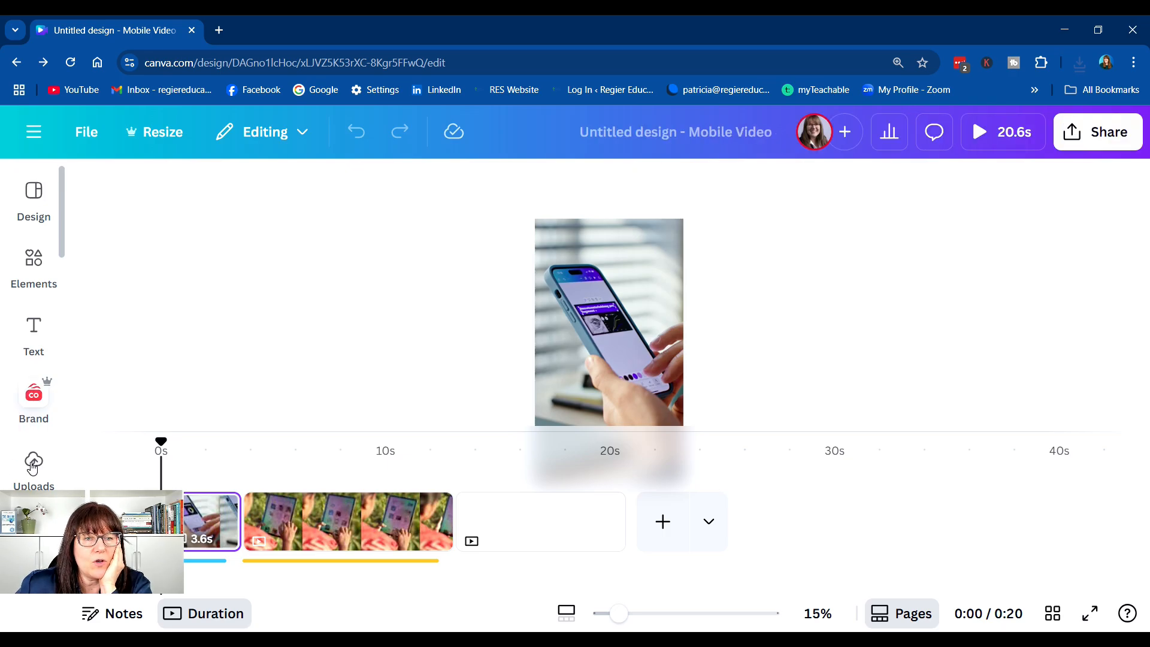
- Find Stable_Ambient.mp3 among the uploaded audio files and download it
left_click(33, 463)
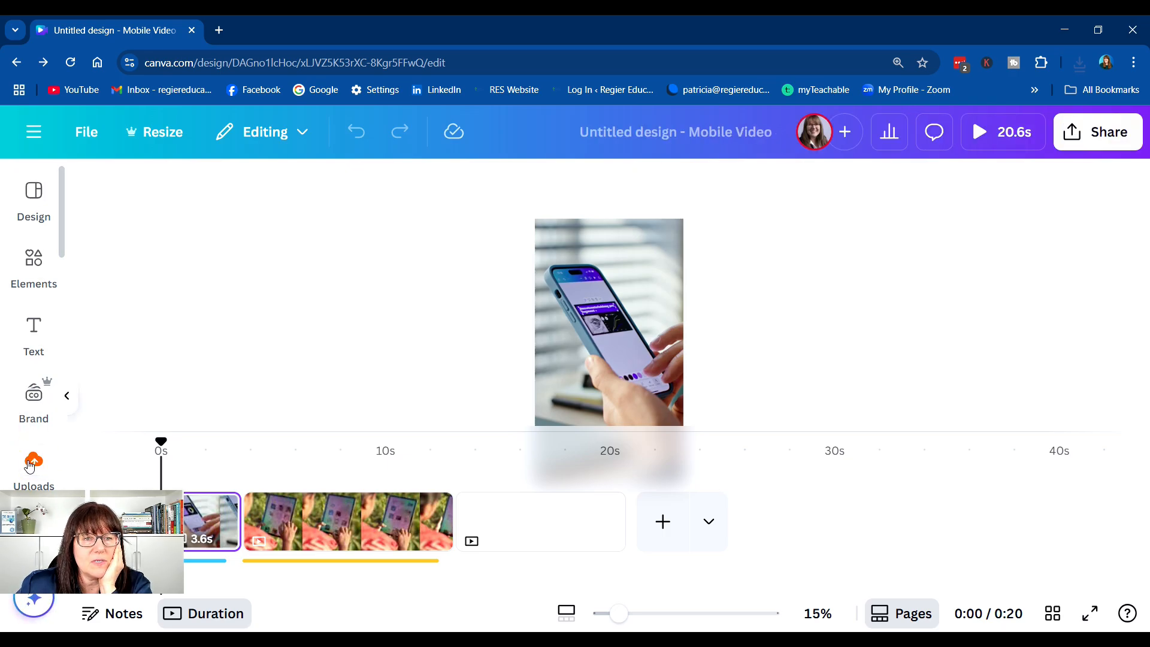
left_click(34, 461)
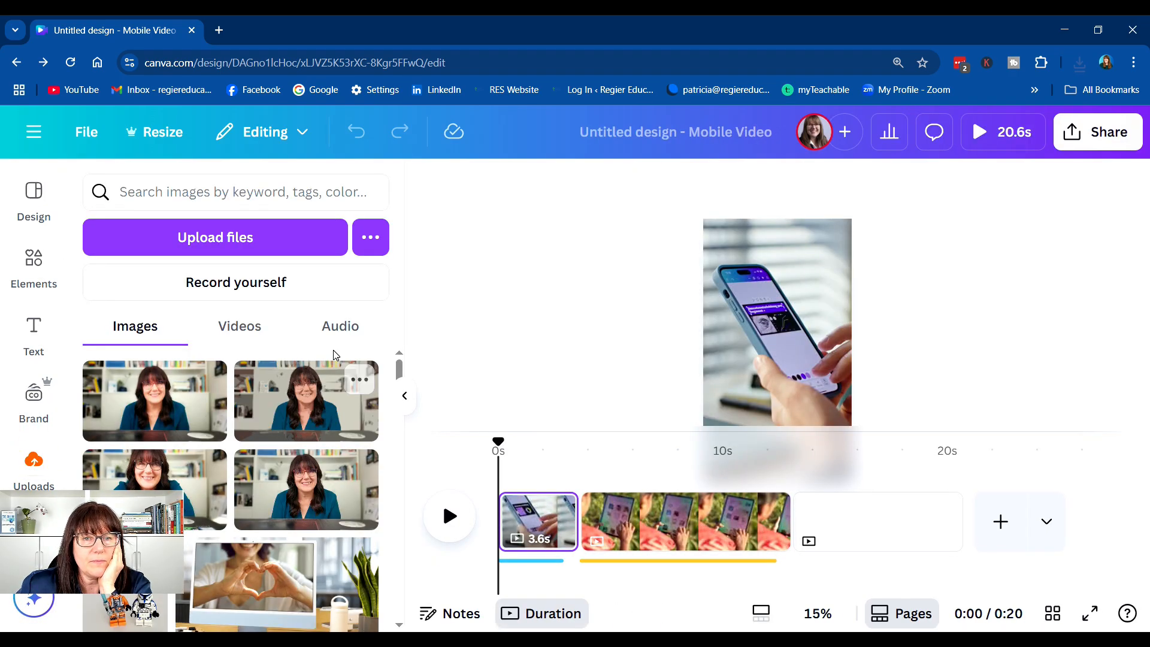
left_click(341, 325)
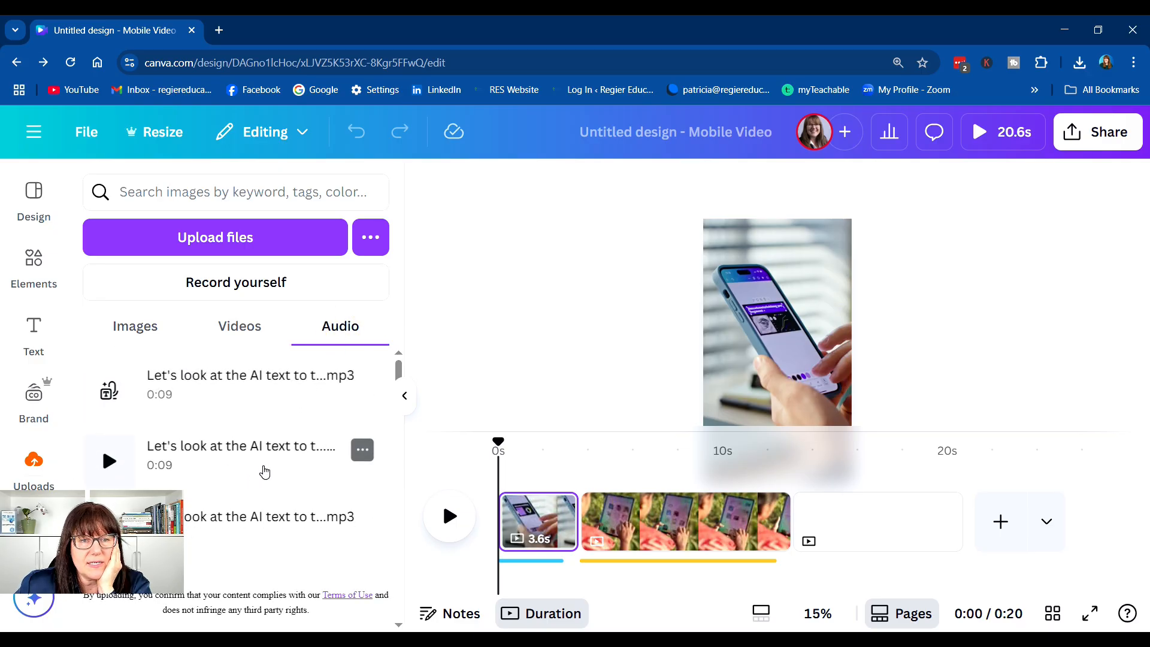
scroll("down", 3)
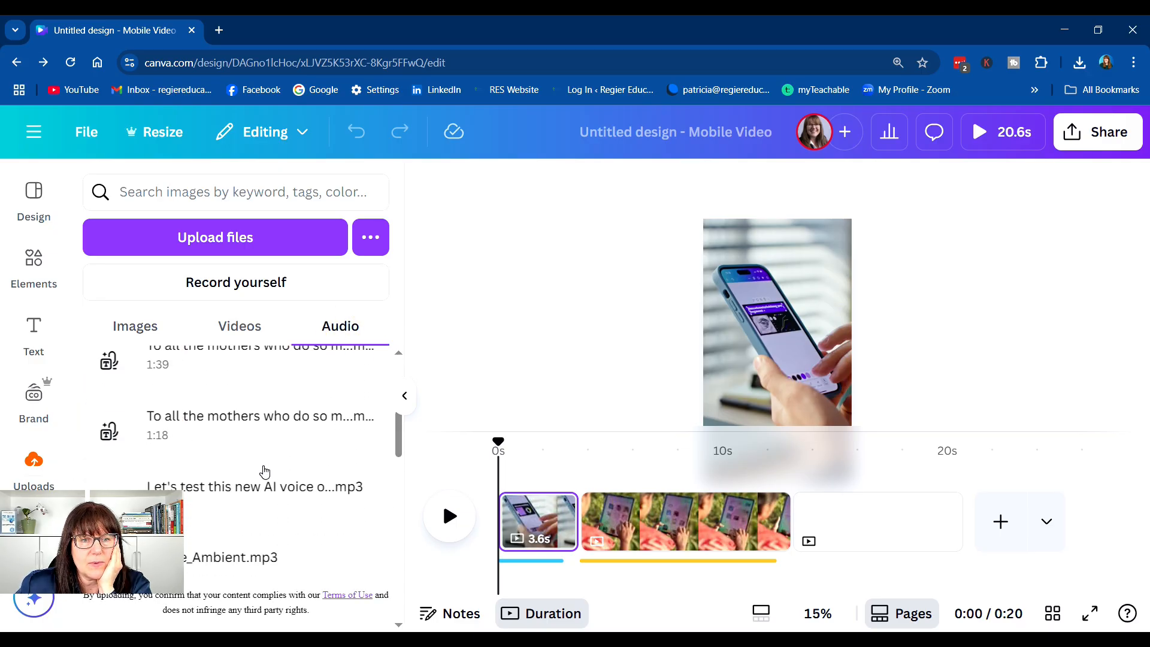
scroll("down", 3)
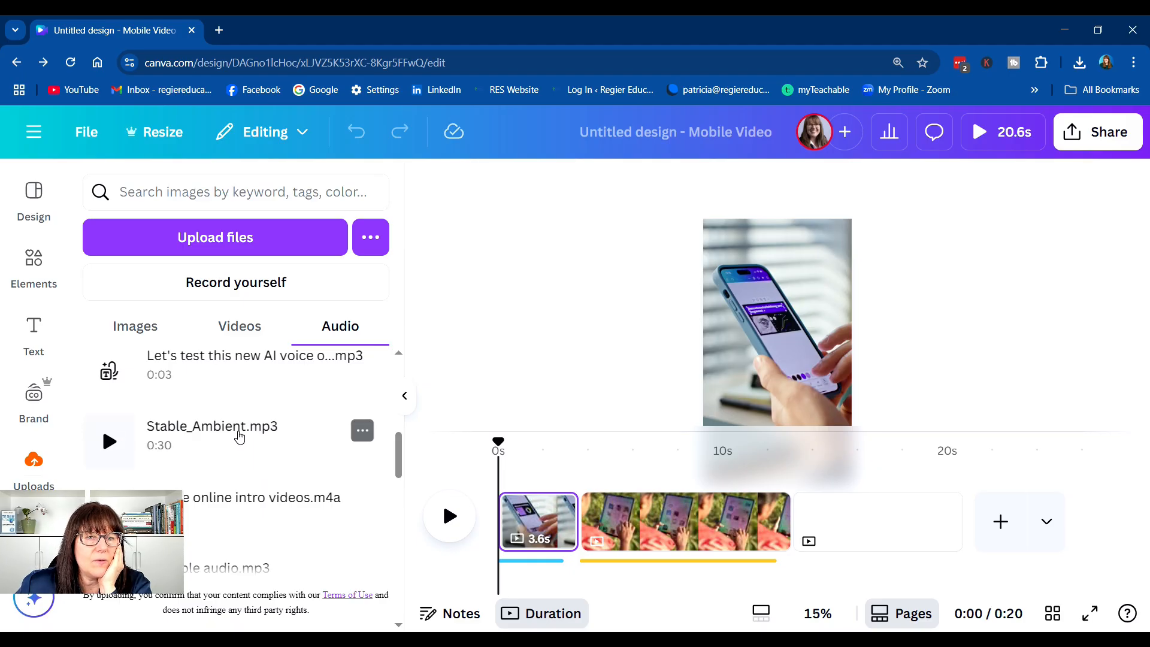
left_click(362, 430)
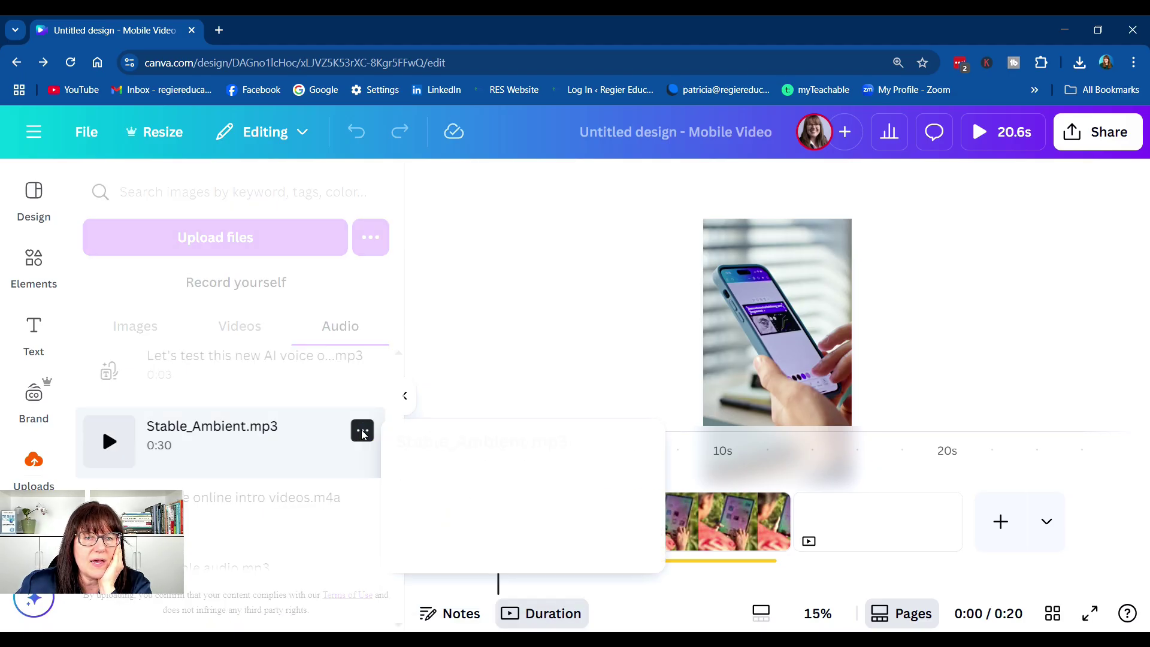
left_click(361, 431)
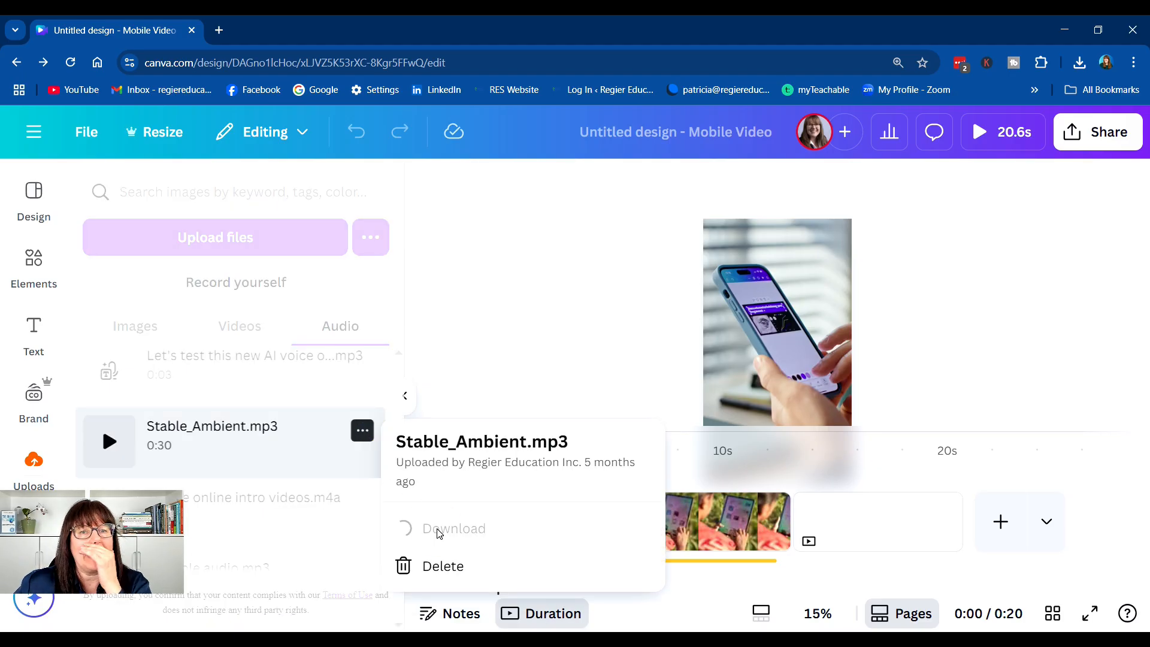